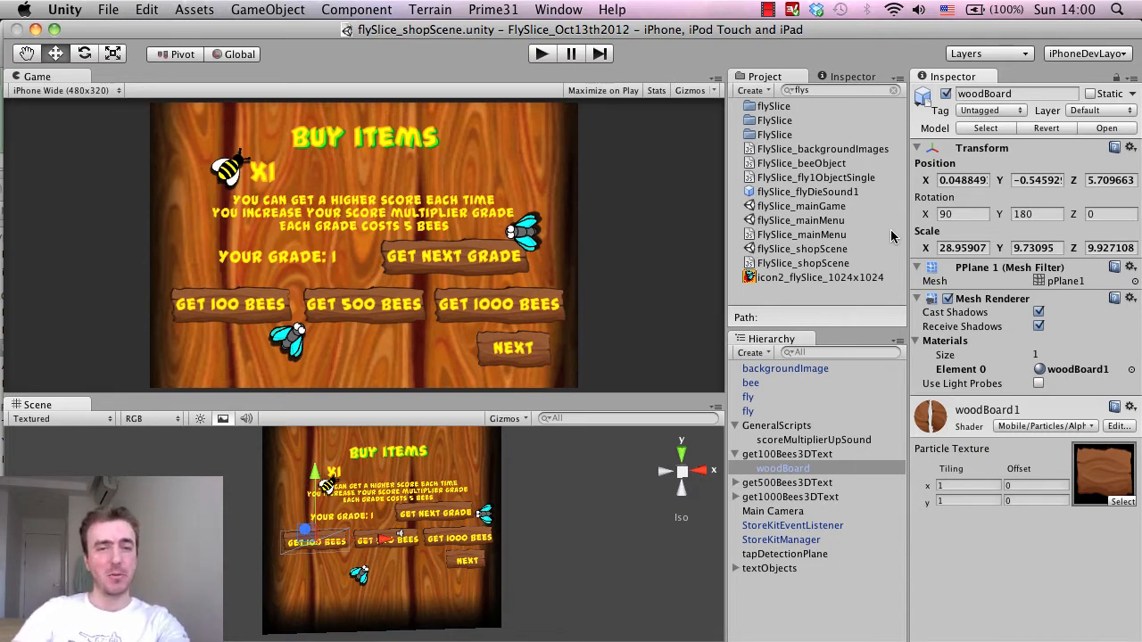
mouse_move(587, 137)
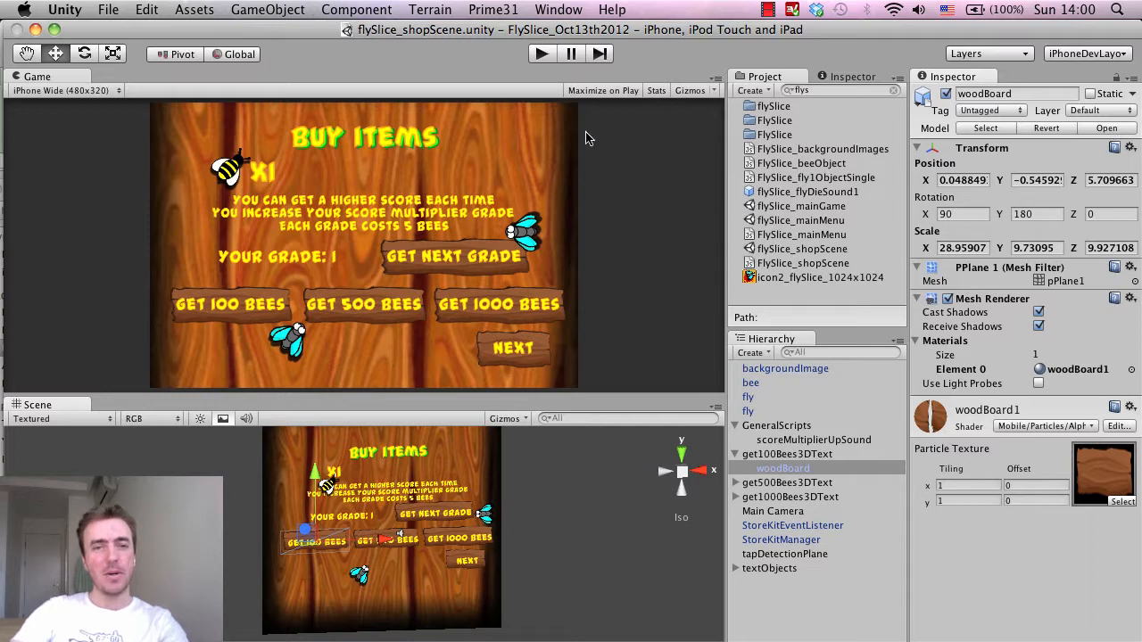
mouse_move(453, 176)
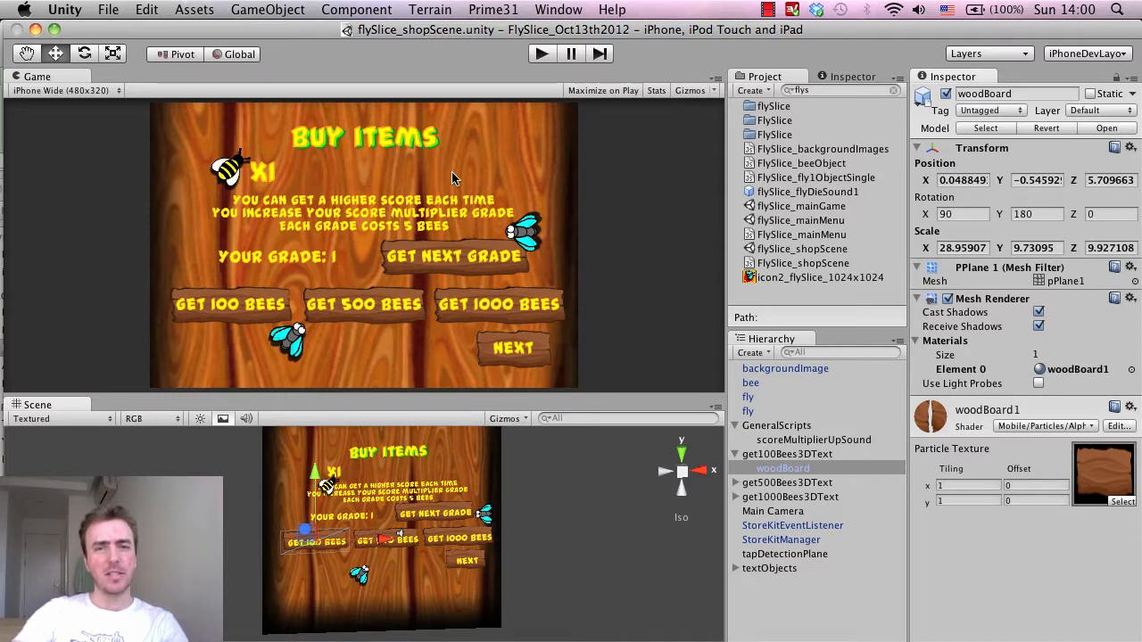
- Enter play mode to run the FlySlice shop scene in the Game view
left_click(537, 54)
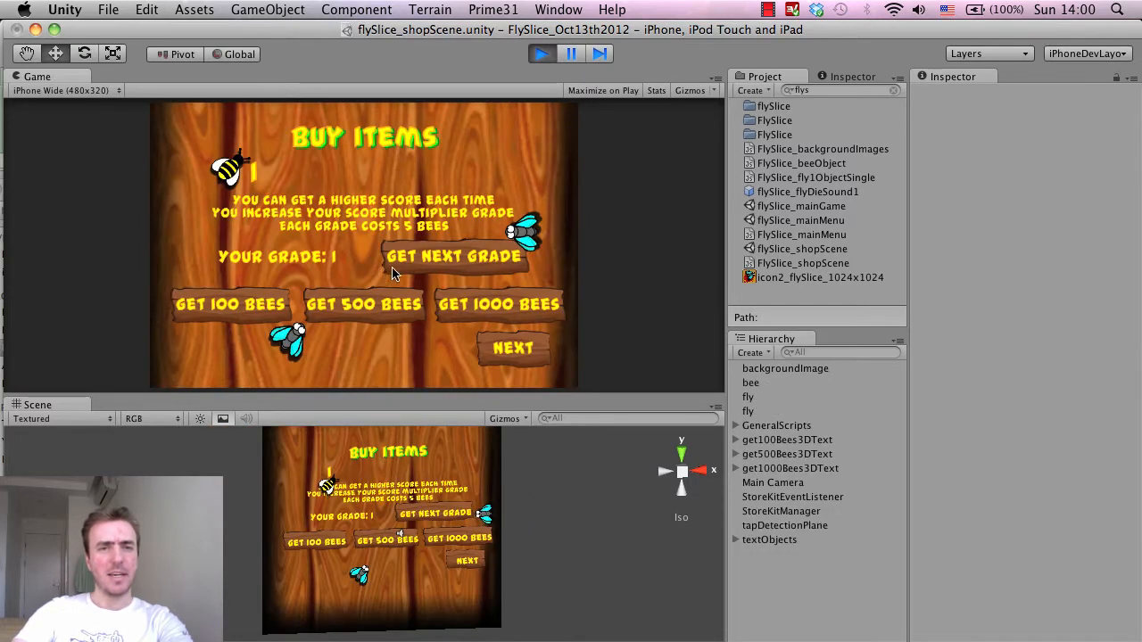
mouse_move(370, 270)
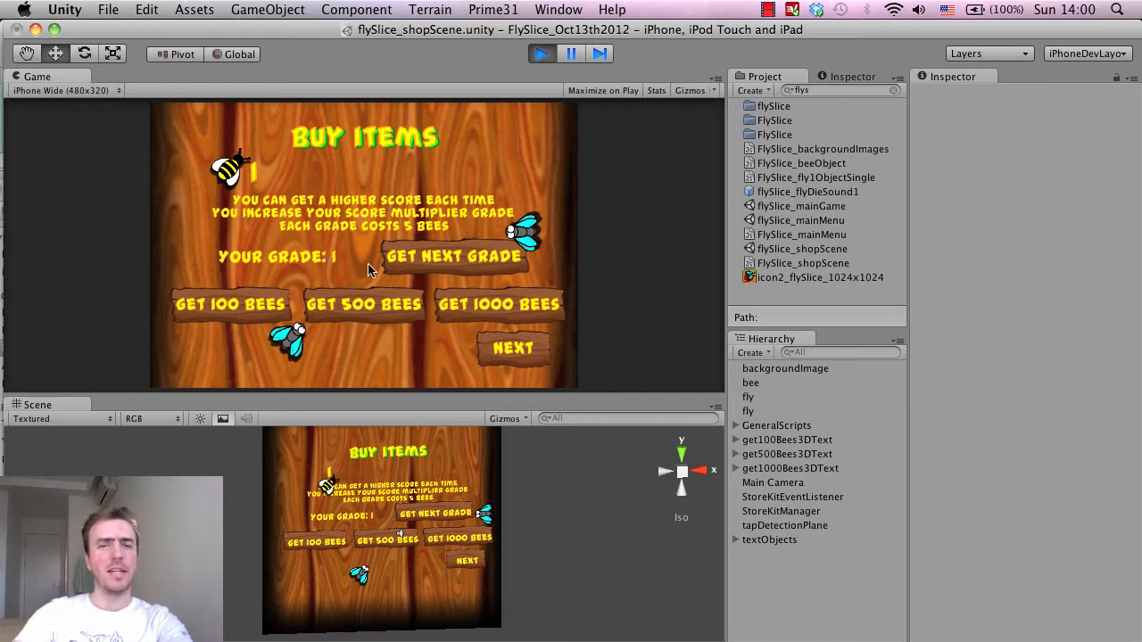
mouse_move(308, 249)
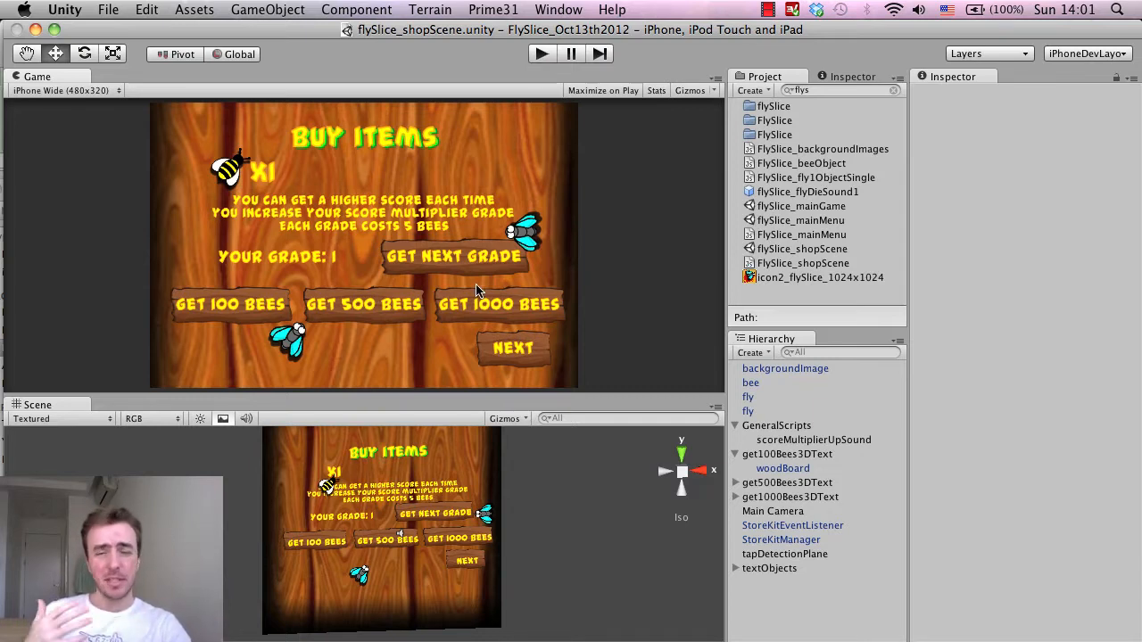
mouse_move(490, 271)
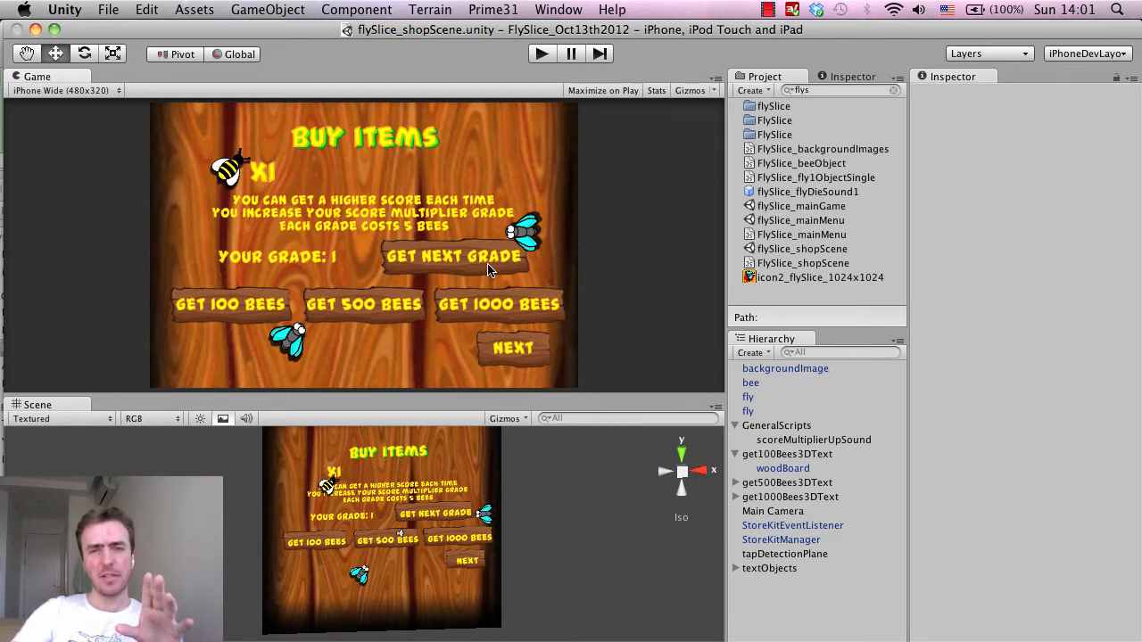
mouse_move(495, 278)
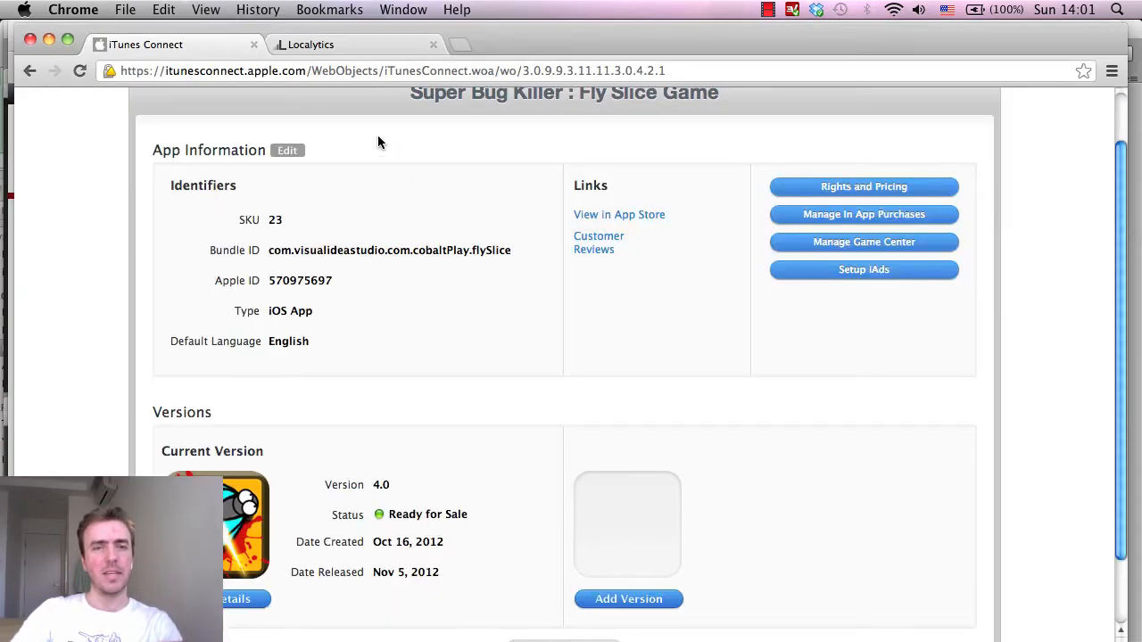
left_click(344, 45)
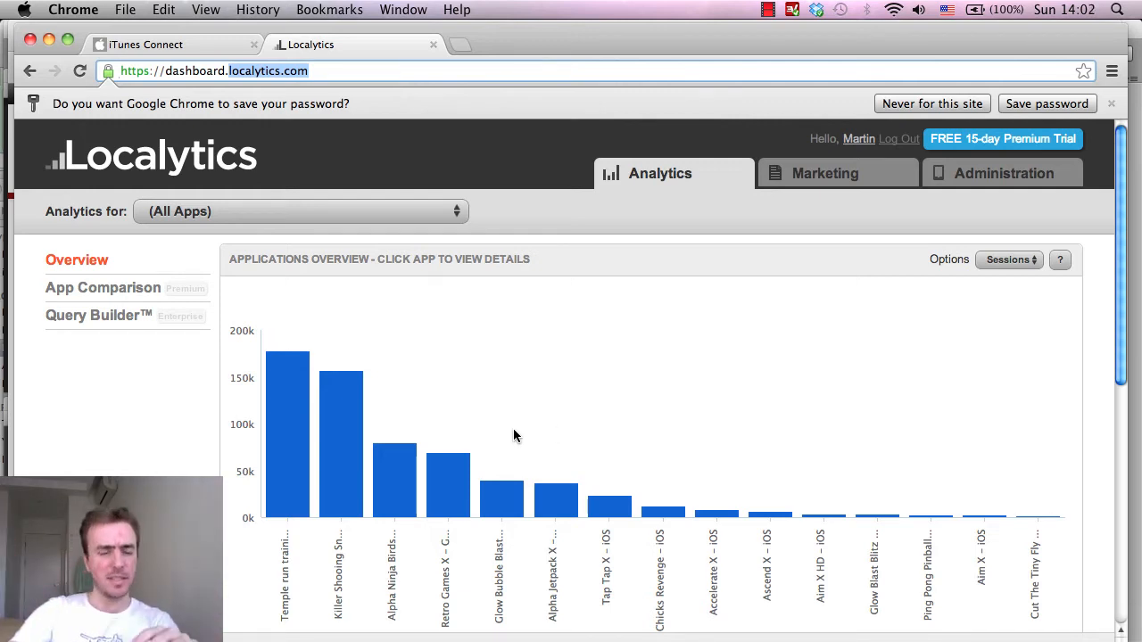
mouse_move(499, 502)
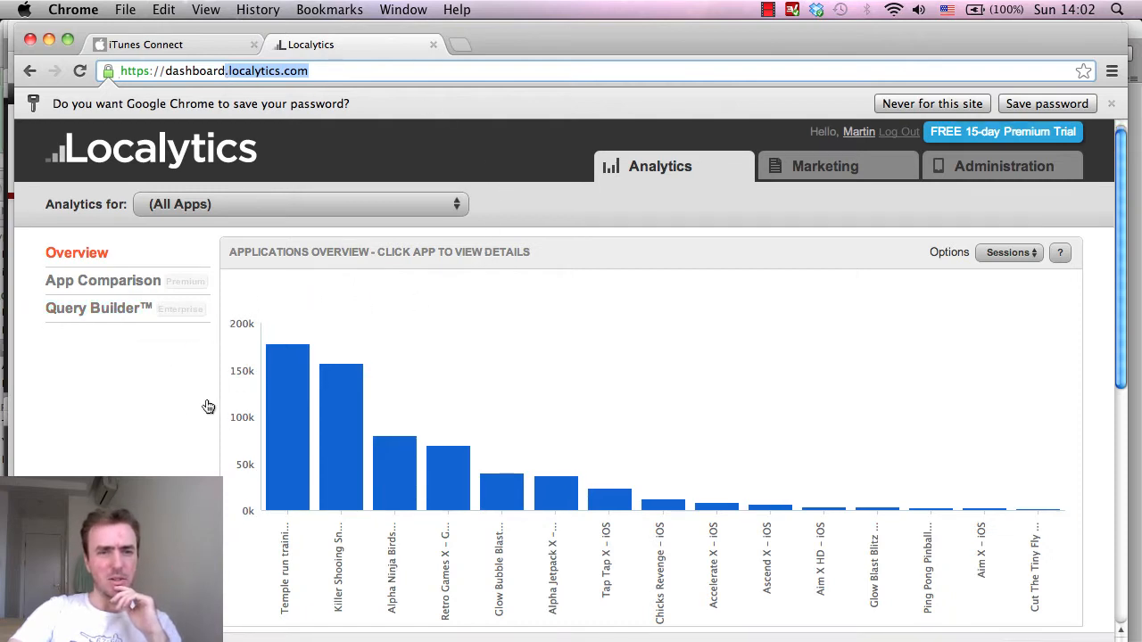
mouse_move(333, 298)
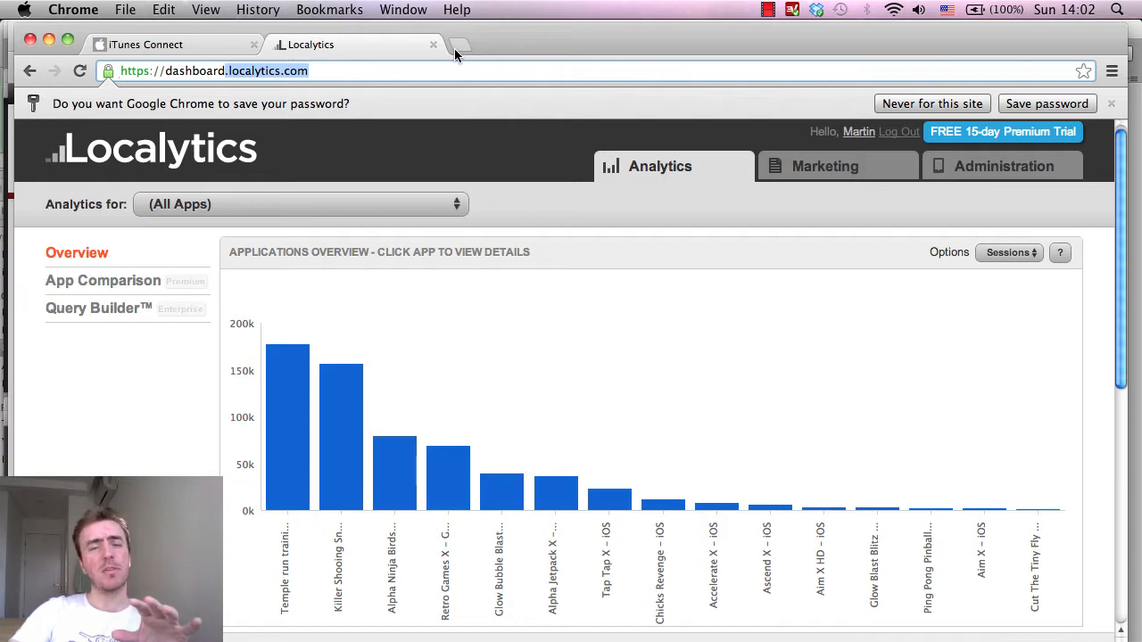
mouse_move(424, 152)
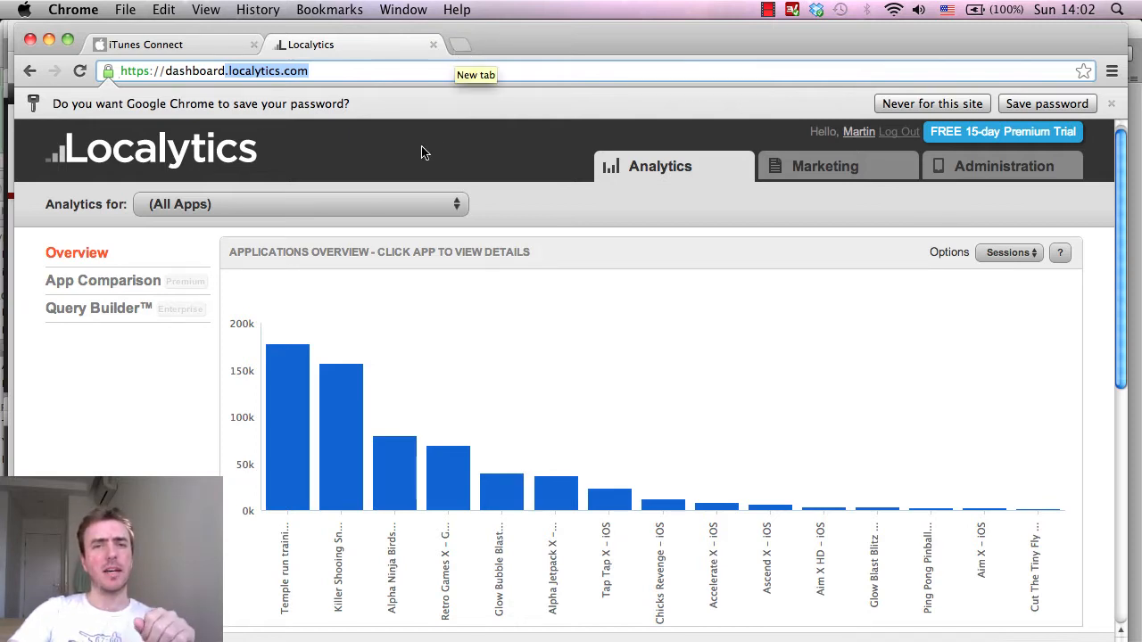
mouse_move(366, 401)
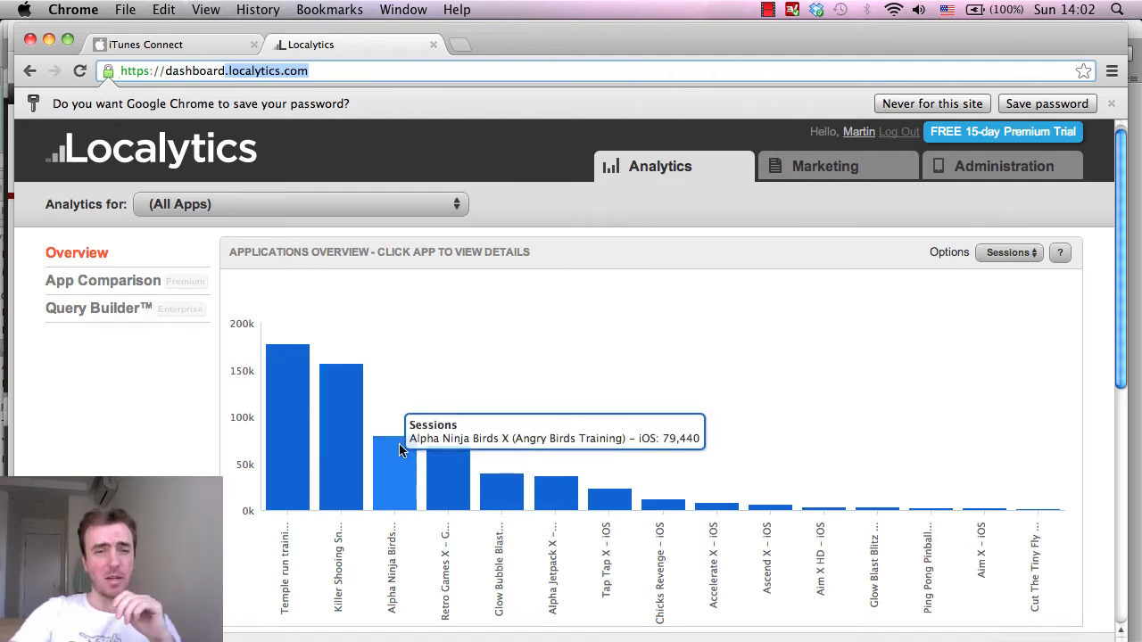
- Scroll down the Localytics page while bringing up the app picker
scroll("down", 3)
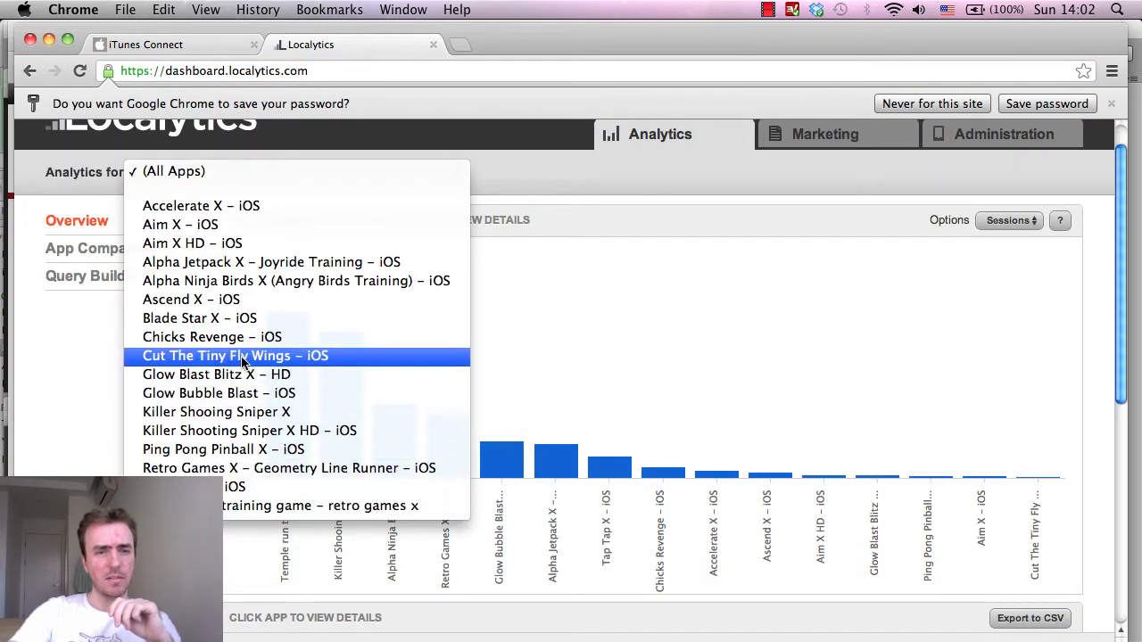
- Pick Cut The Tiny Fly Wings - iOS and scroll through its sessions and users charts
left_click(235, 356)
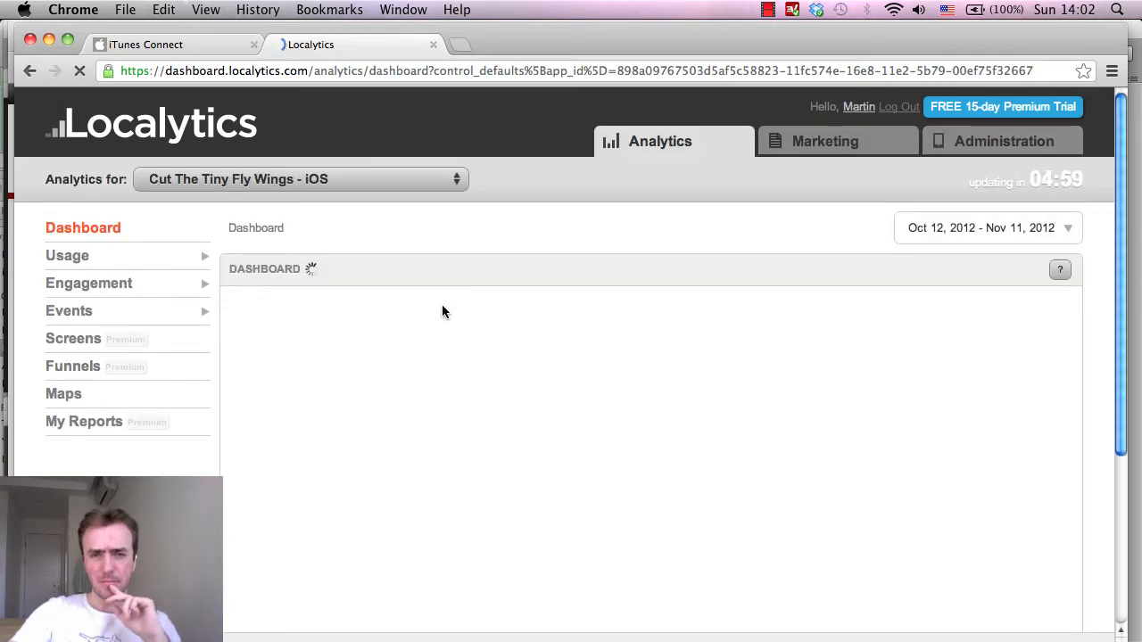
mouse_move(774, 345)
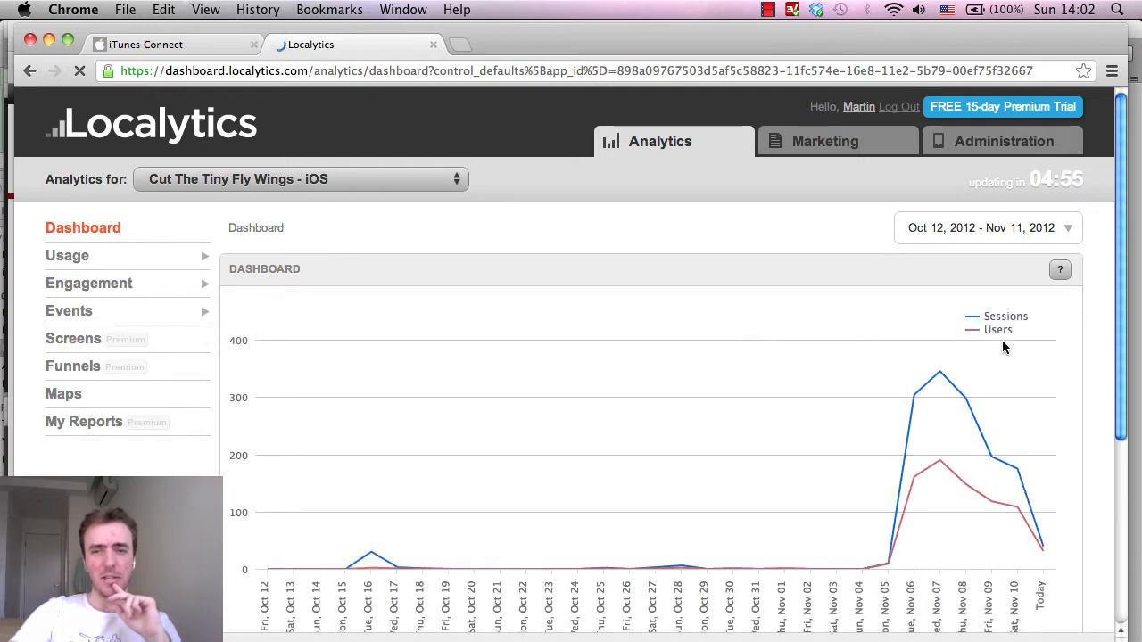
scroll("down", 3)
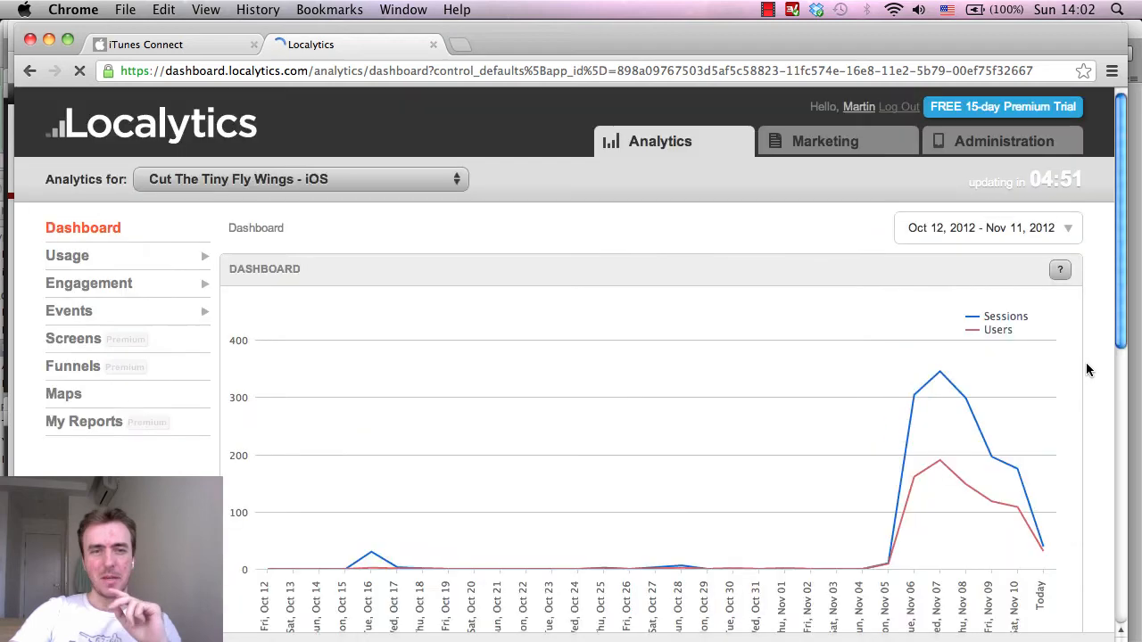
scroll("down", 3)
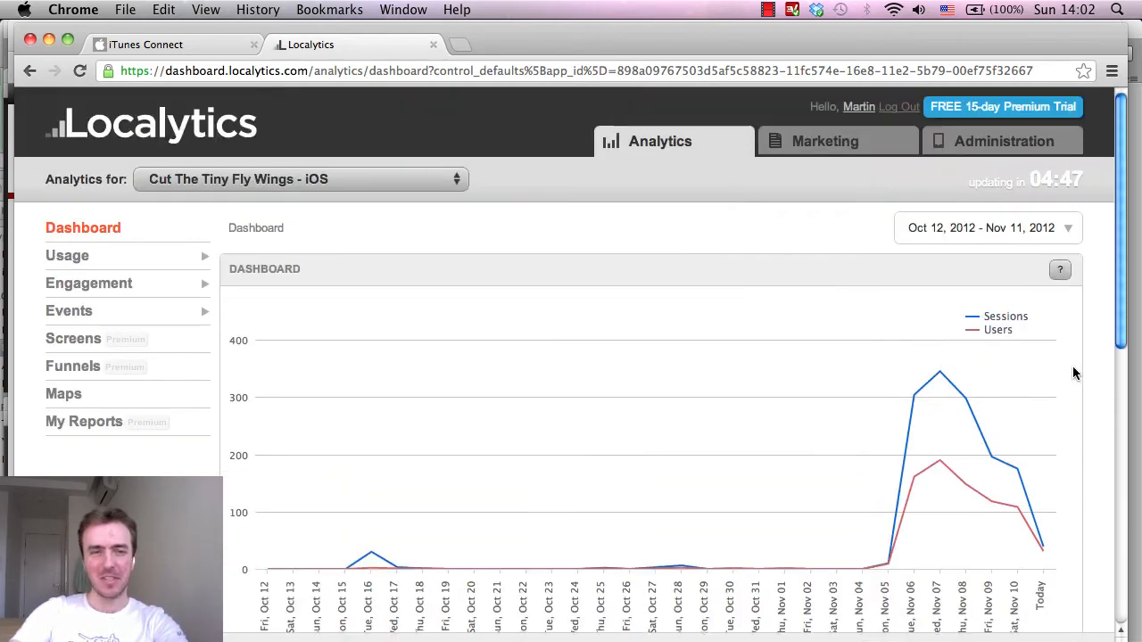
scroll("down", 3)
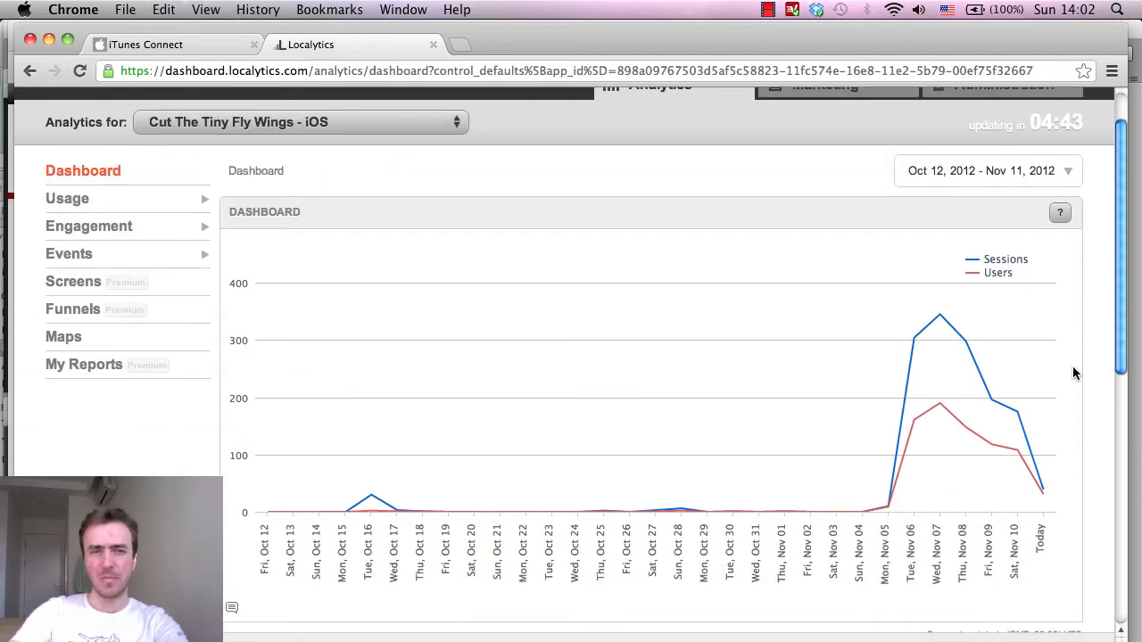
mouse_move(72, 198)
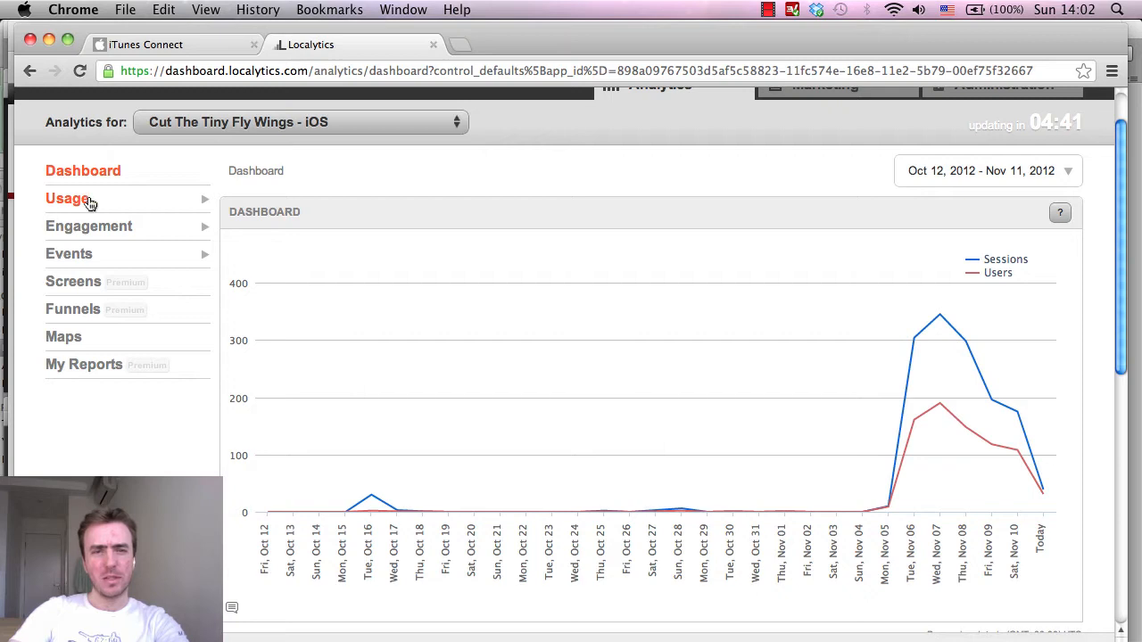
- View Users & Sessions by users, then the New vs Returning report under Usage
left_click(67, 198)
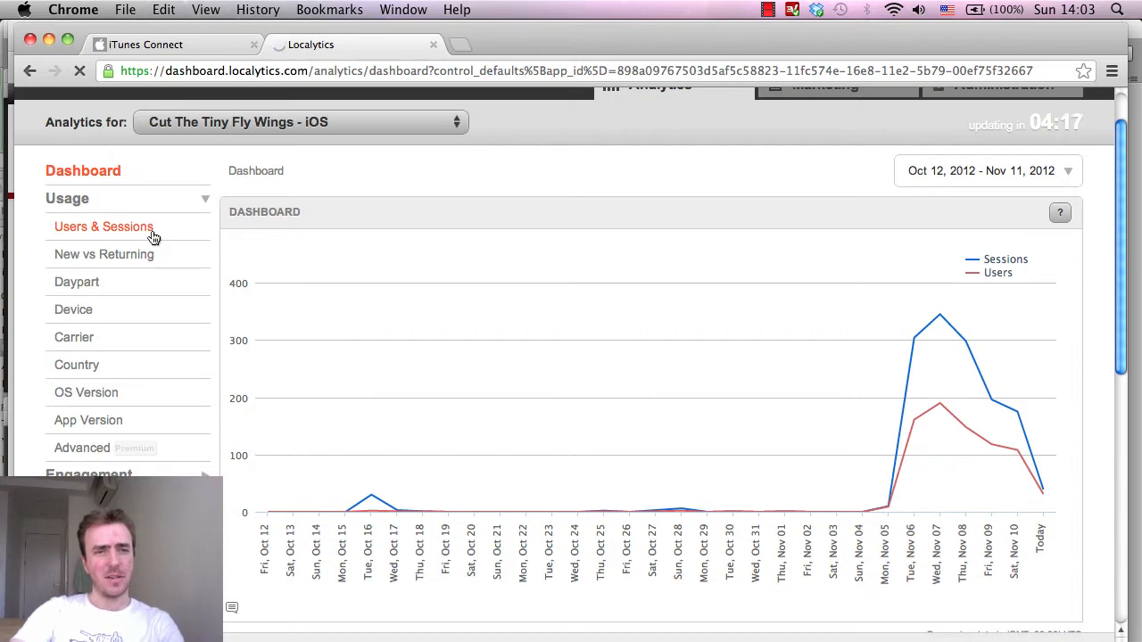
left_click(103, 227)
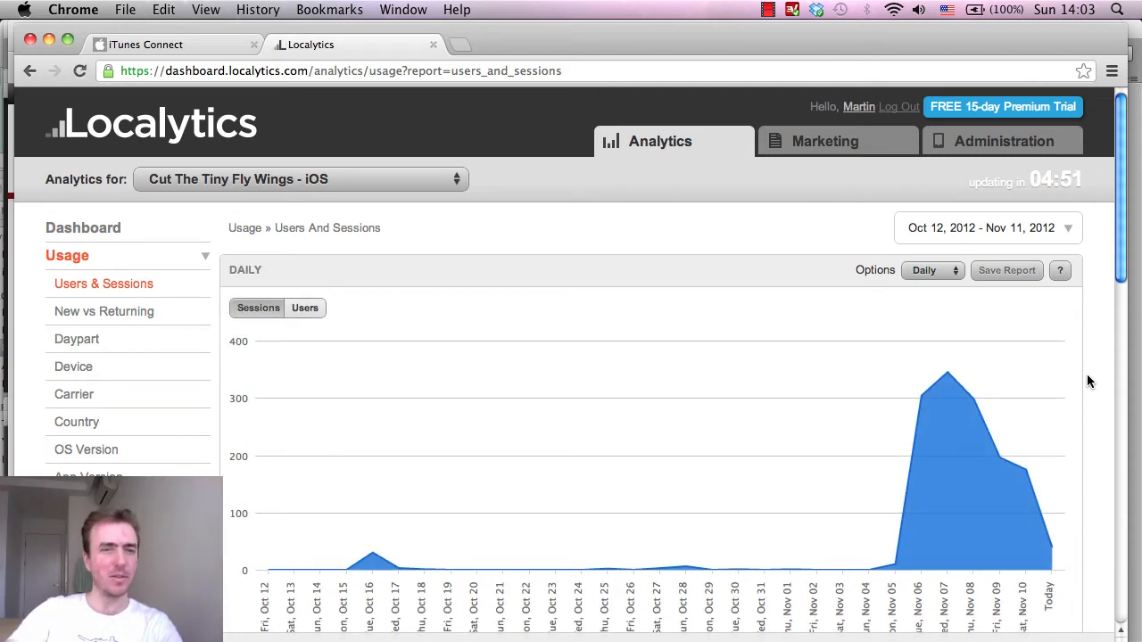
mouse_move(463, 325)
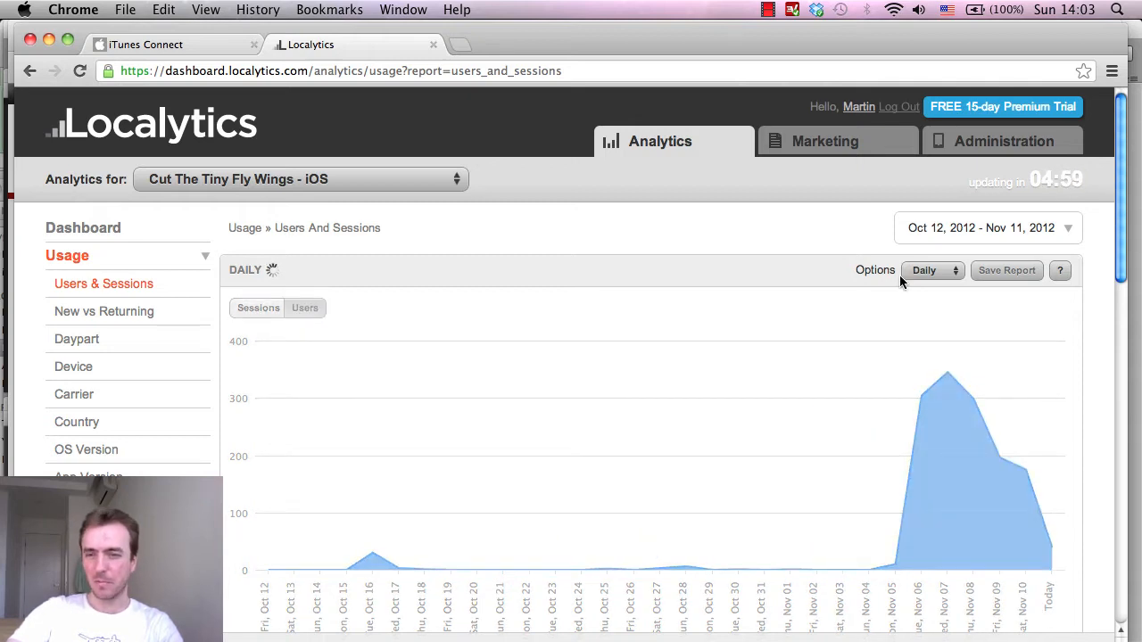
left_click(304, 308)
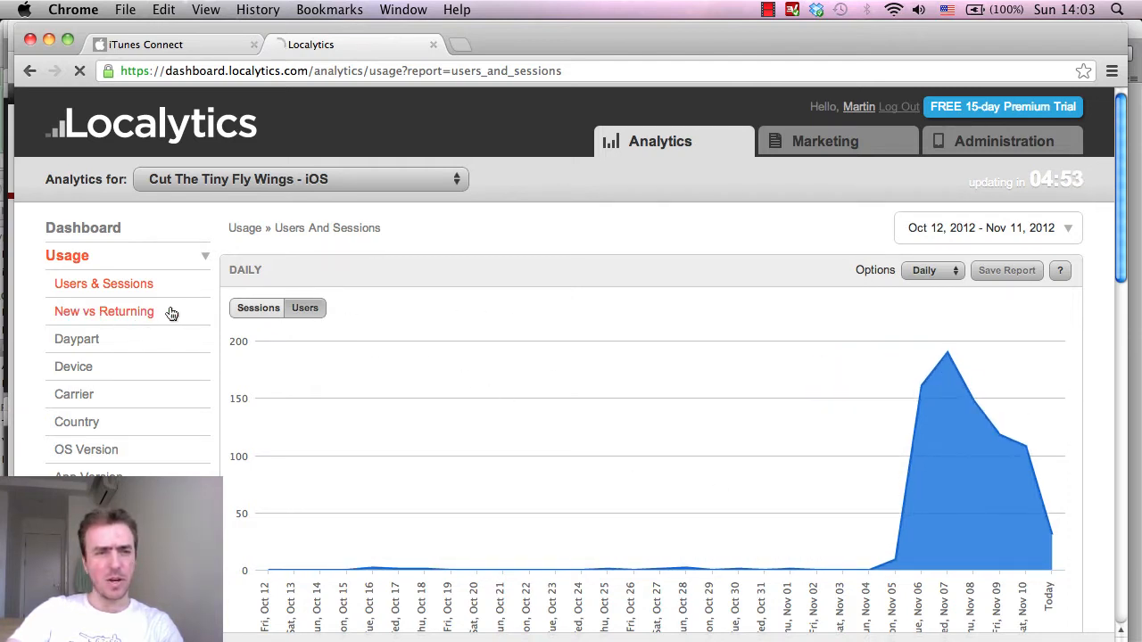
mouse_move(188, 320)
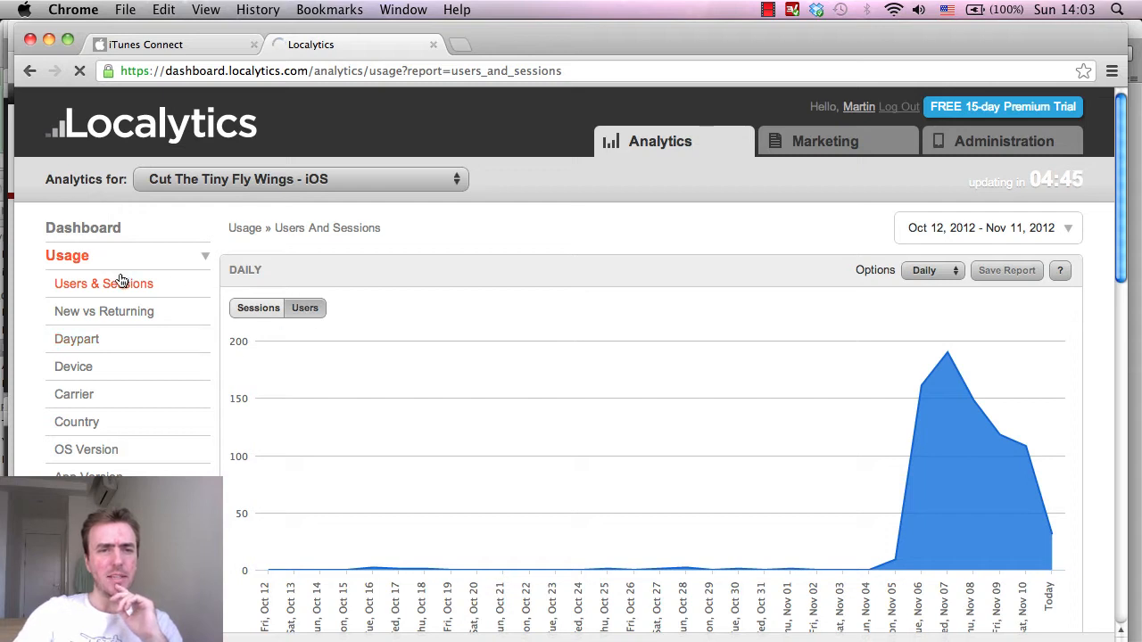
left_click(104, 311)
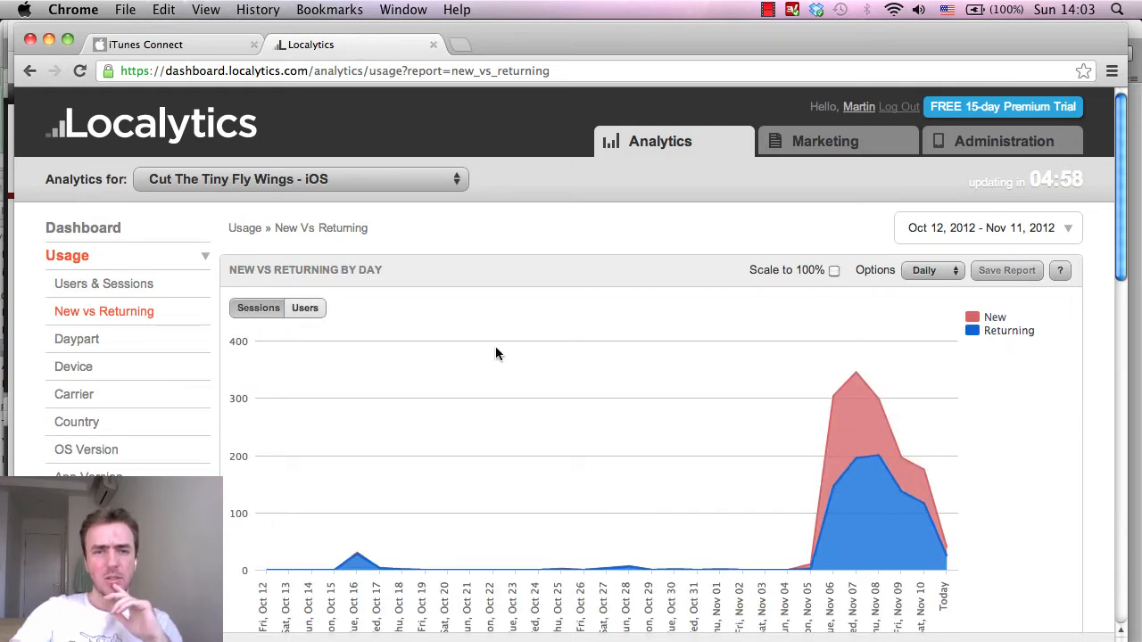
left_click(304, 308)
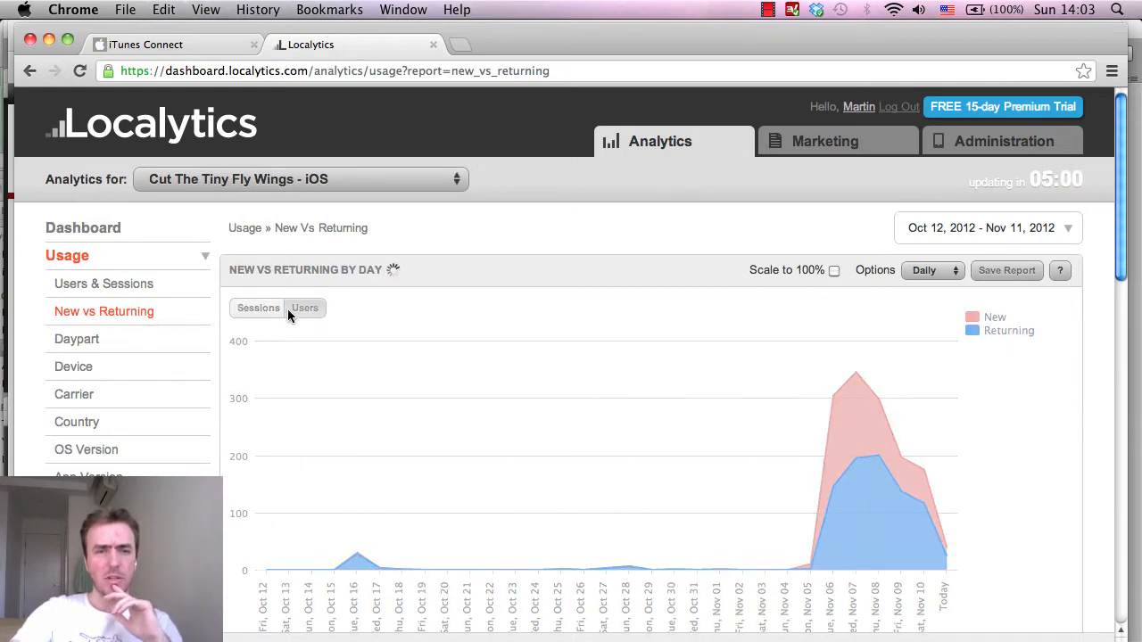
left_click(304, 307)
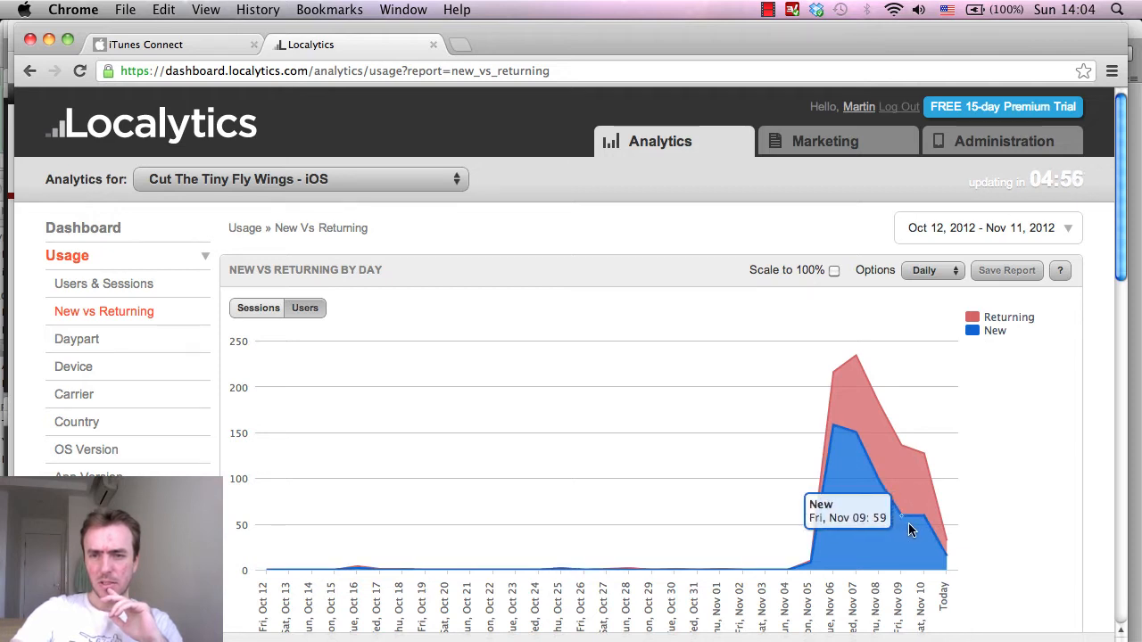
mouse_move(791, 597)
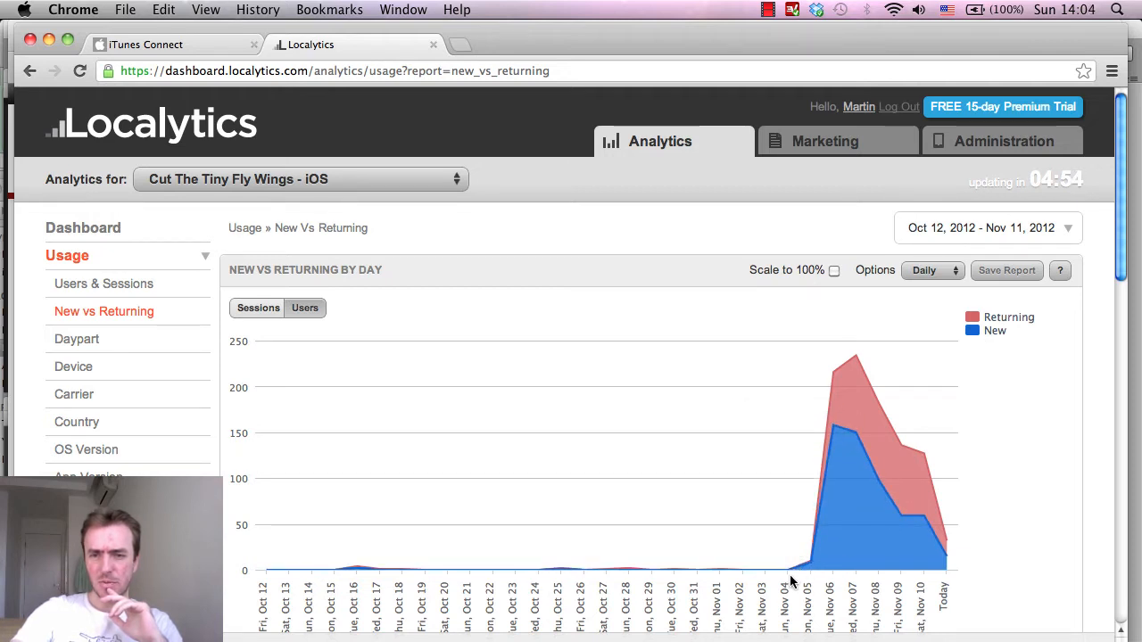
mouse_move(842, 484)
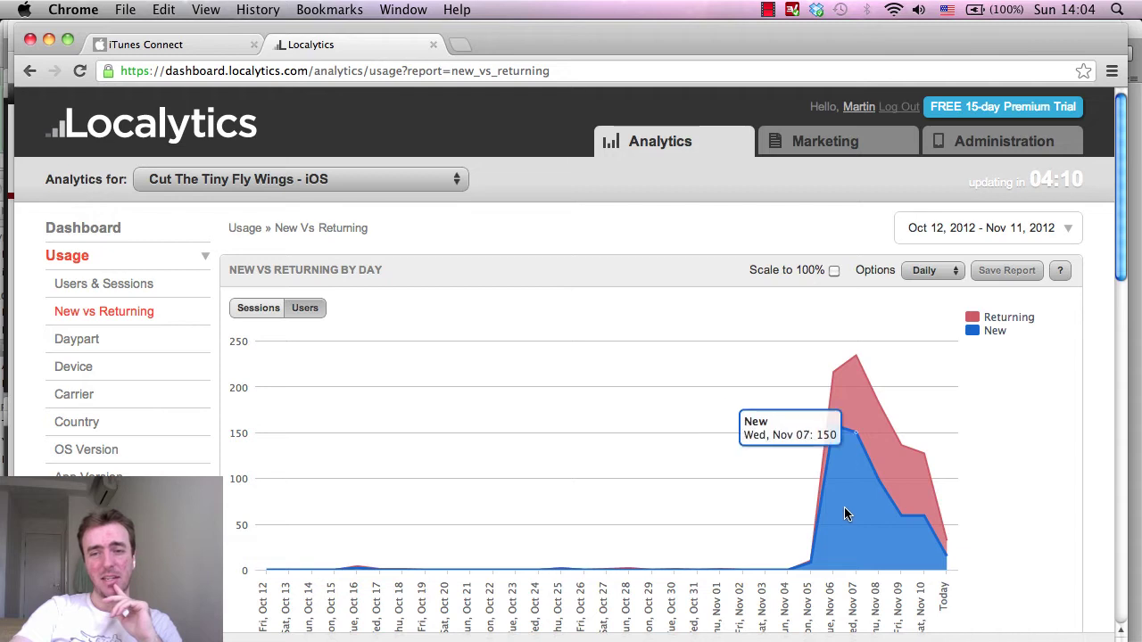
mouse_move(831, 434)
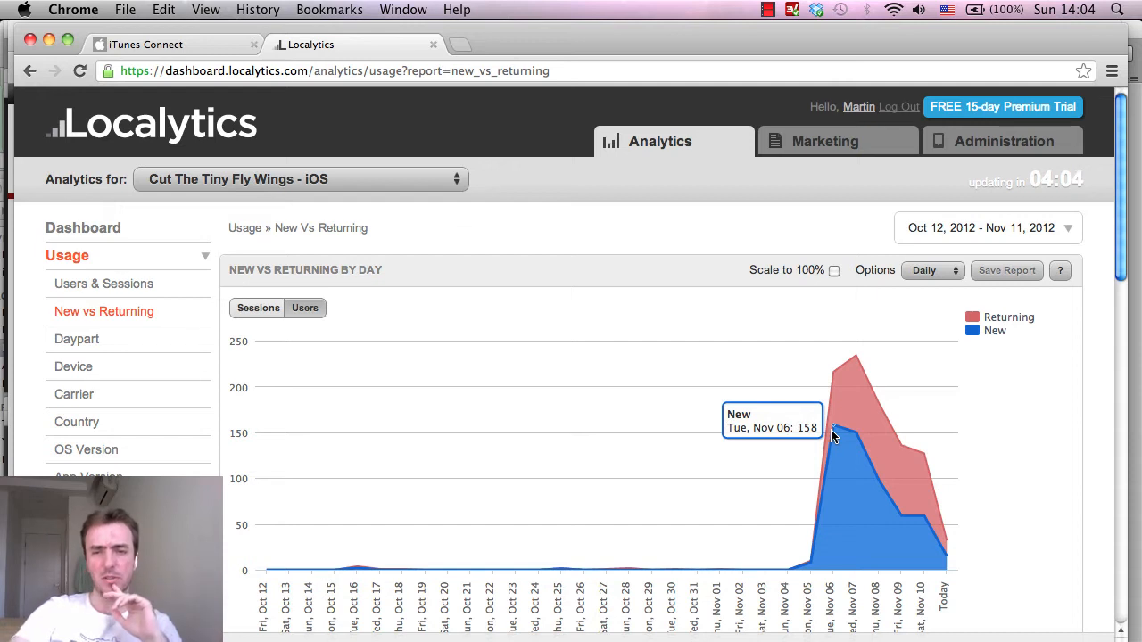
mouse_move(921, 543)
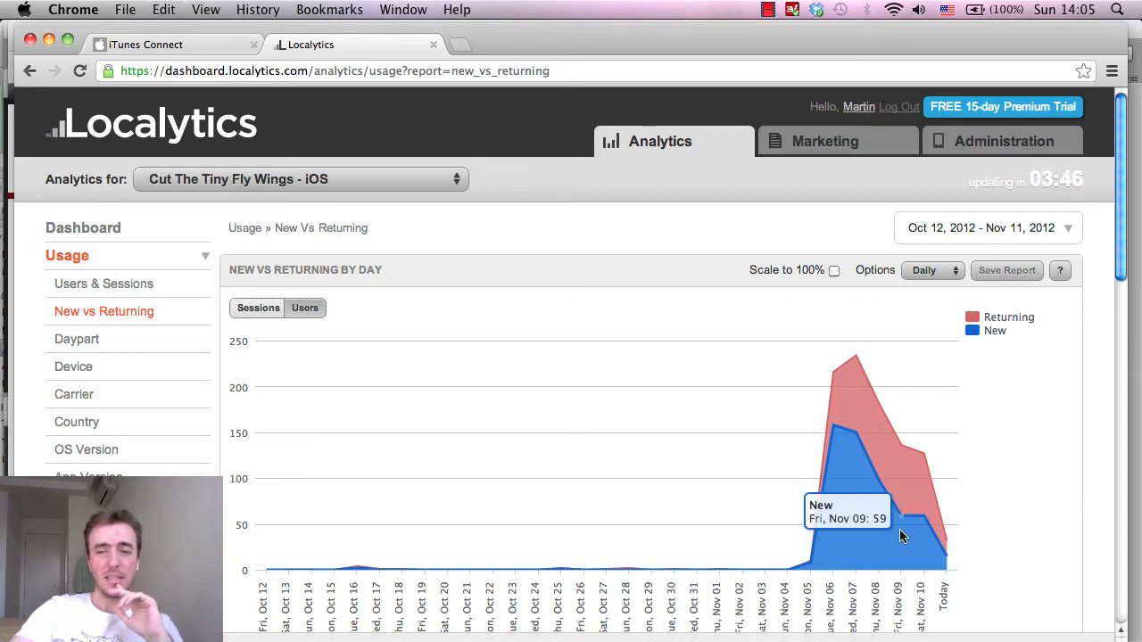
mouse_move(922, 539)
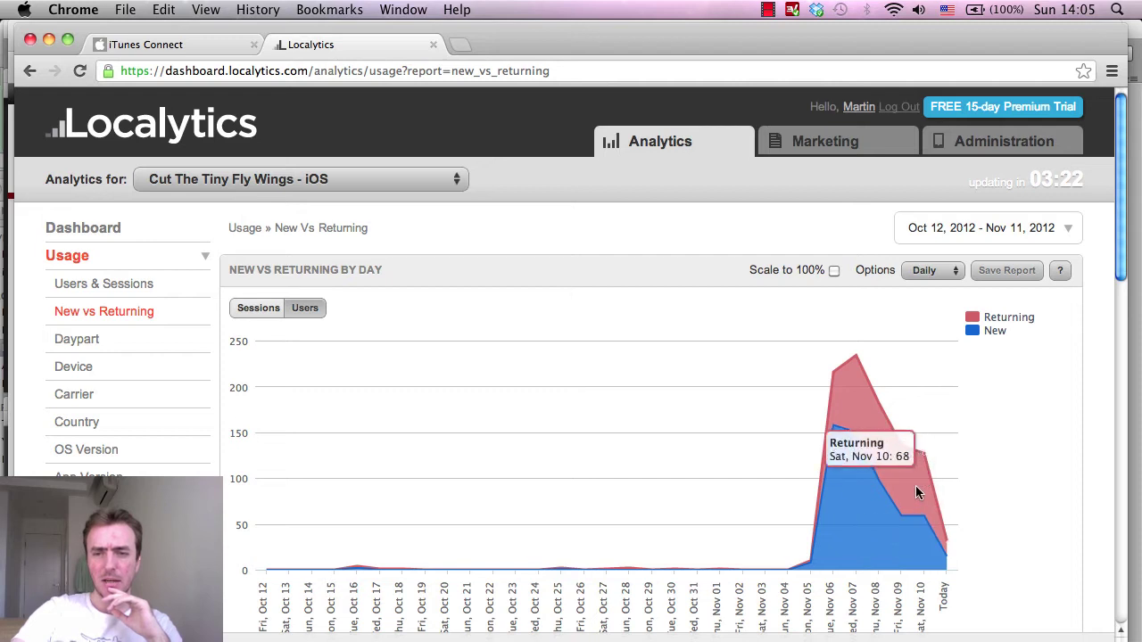
mouse_move(910, 490)
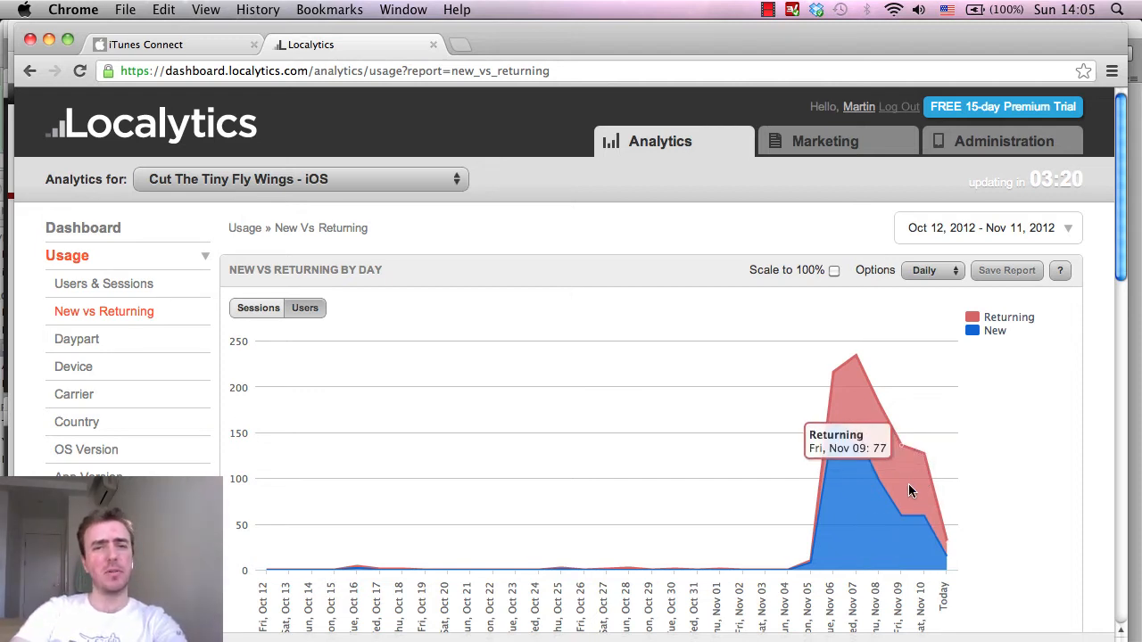
mouse_move(854, 400)
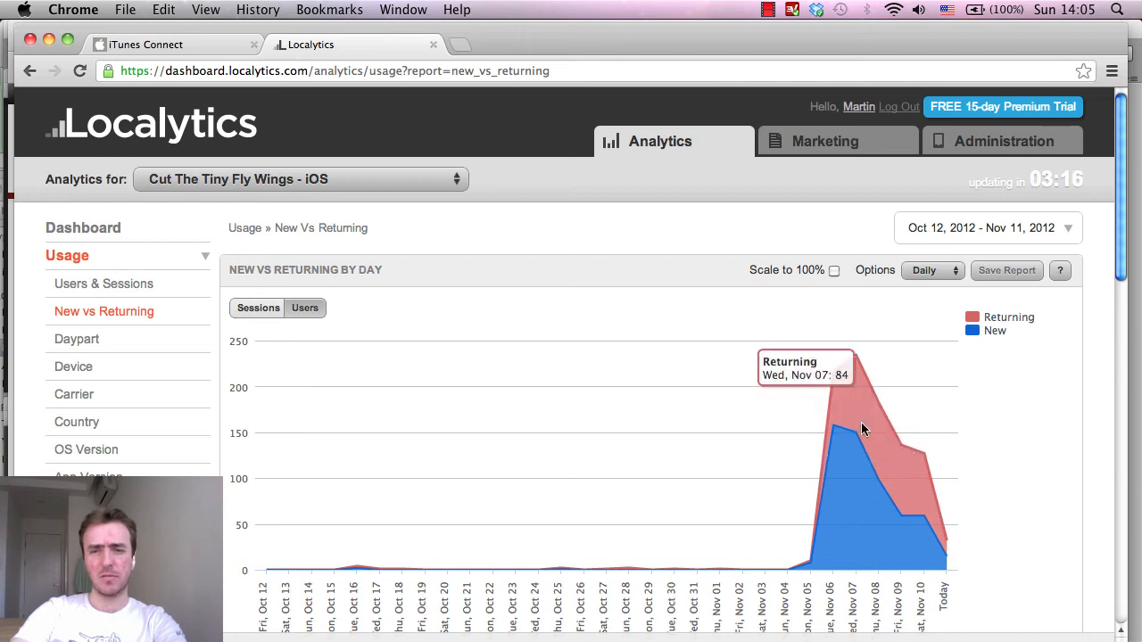
mouse_move(892, 455)
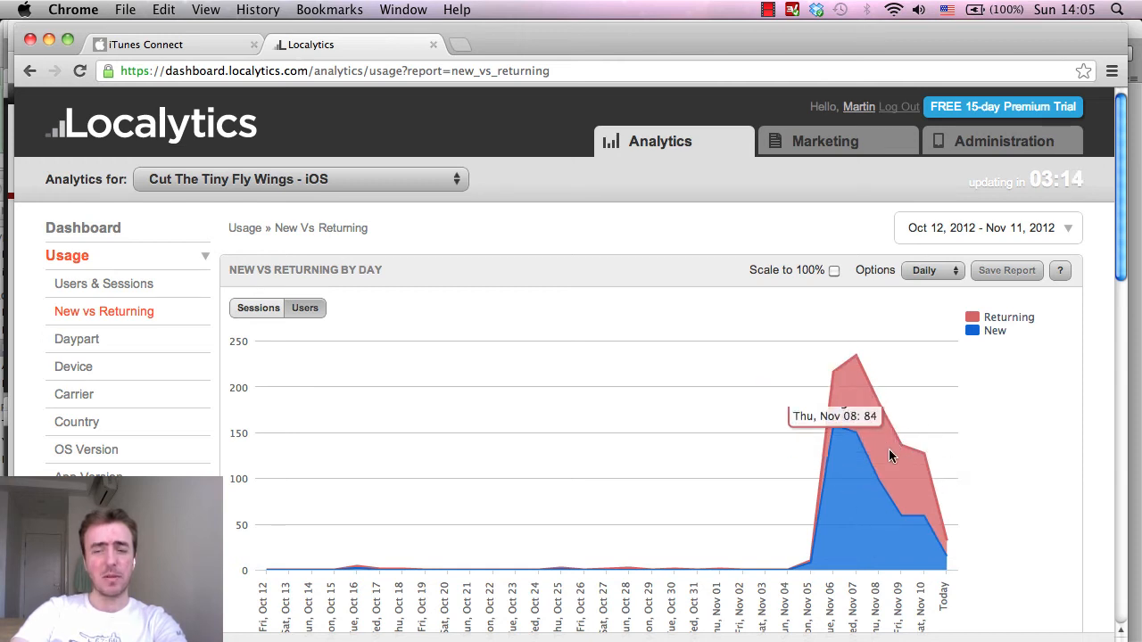
mouse_move(867, 422)
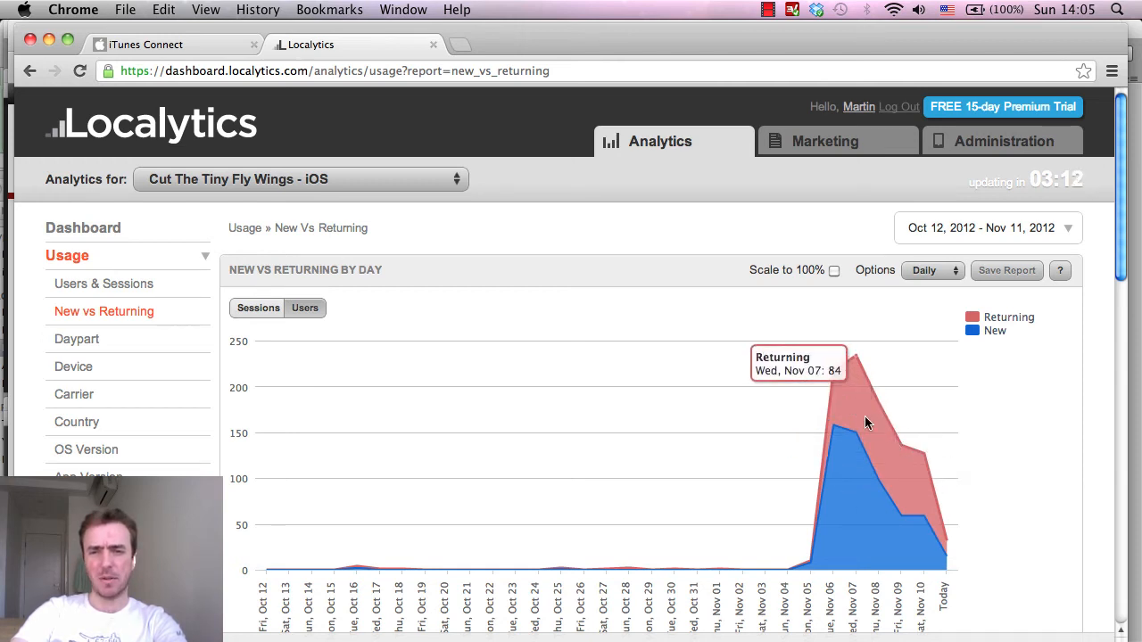
mouse_move(900, 455)
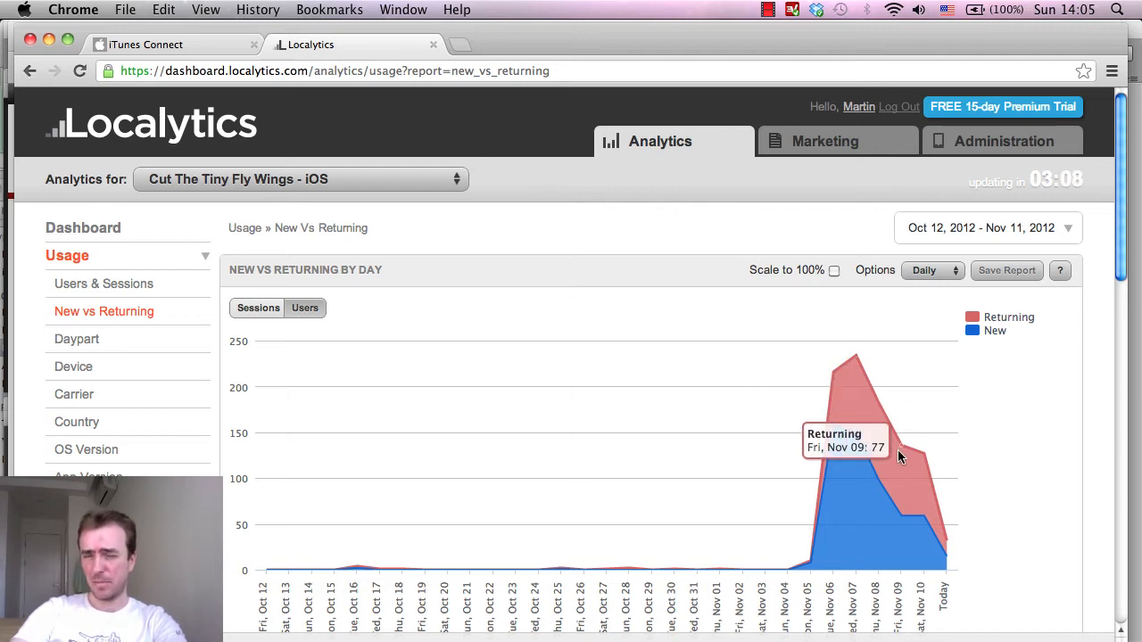
mouse_move(672, 350)
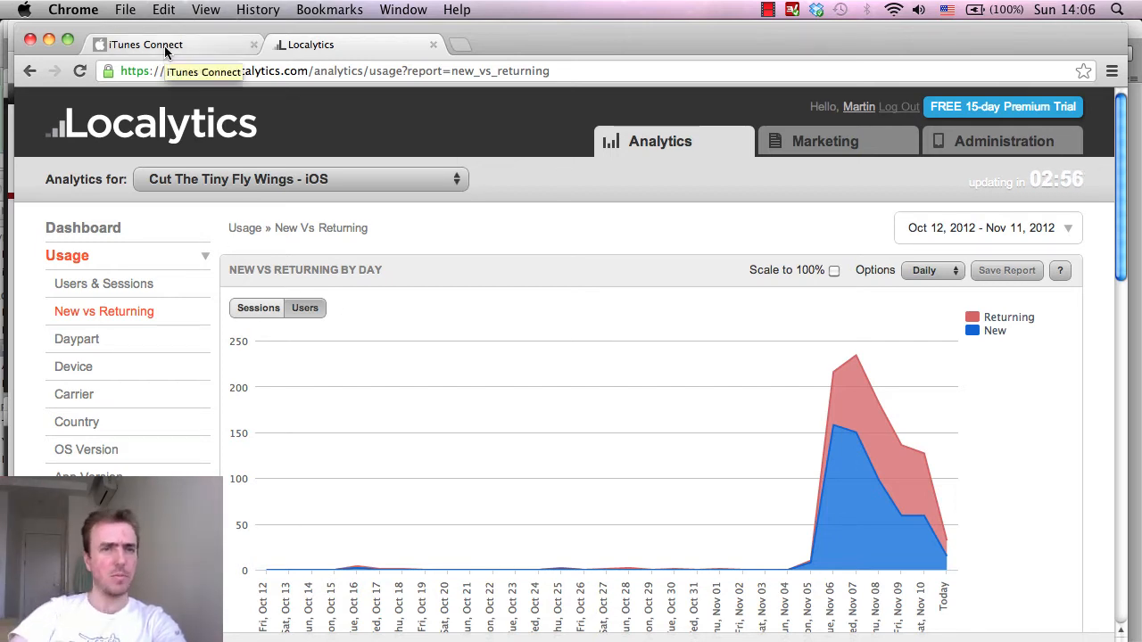
- On iTunes Connect, scroll through Super Bug Killer's app information and Versions section
left_click(151, 45)
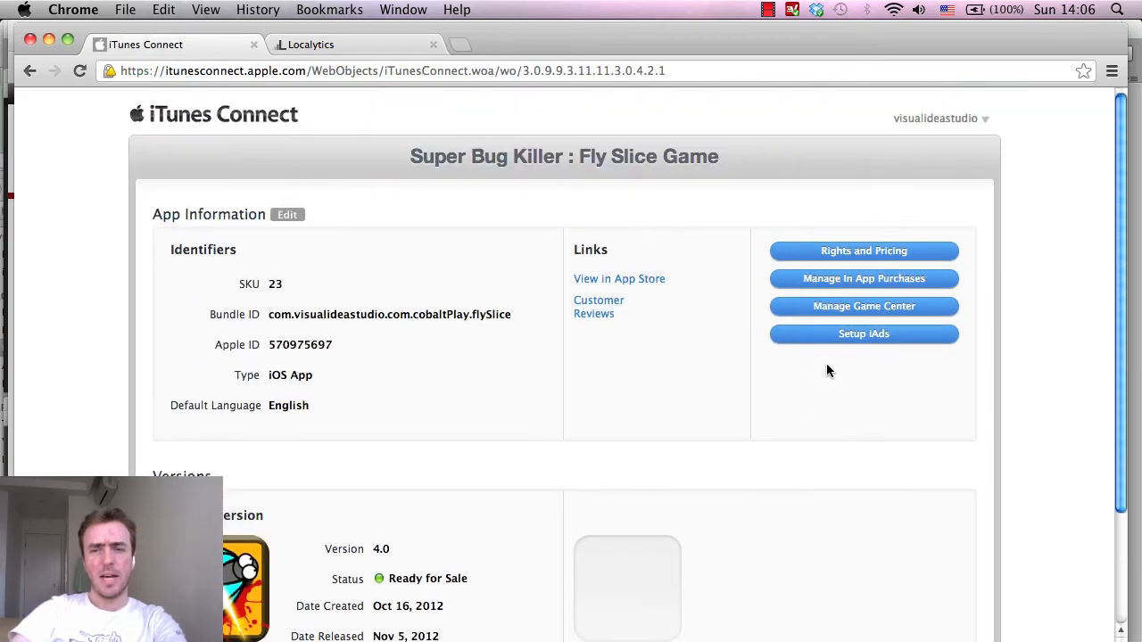
scroll("down", 3)
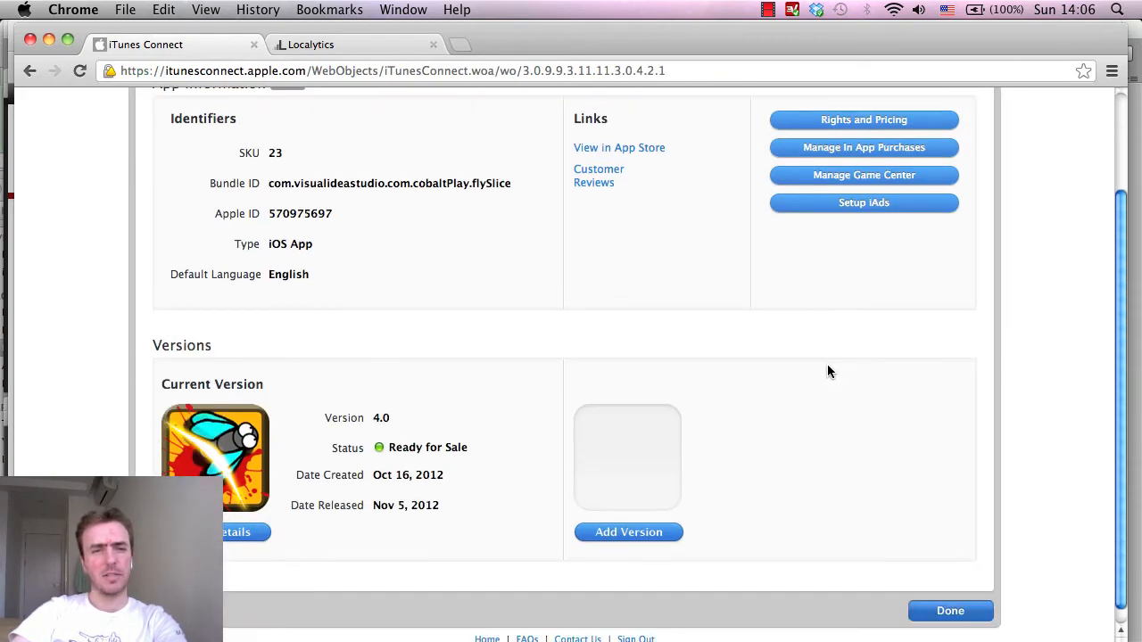
mouse_move(379, 308)
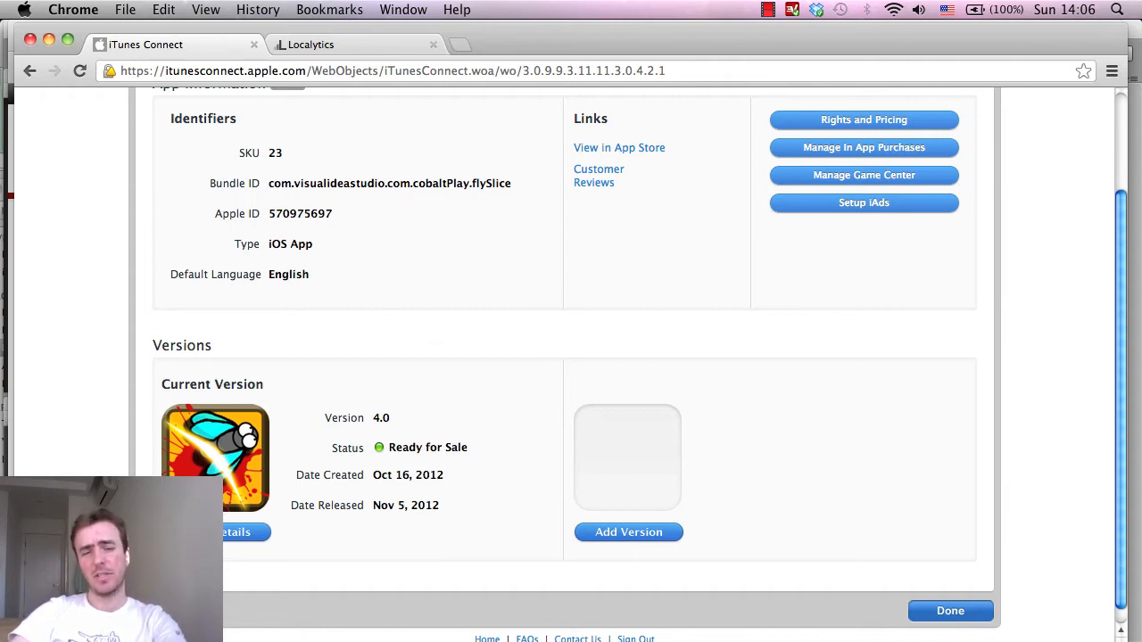
mouse_move(328, 363)
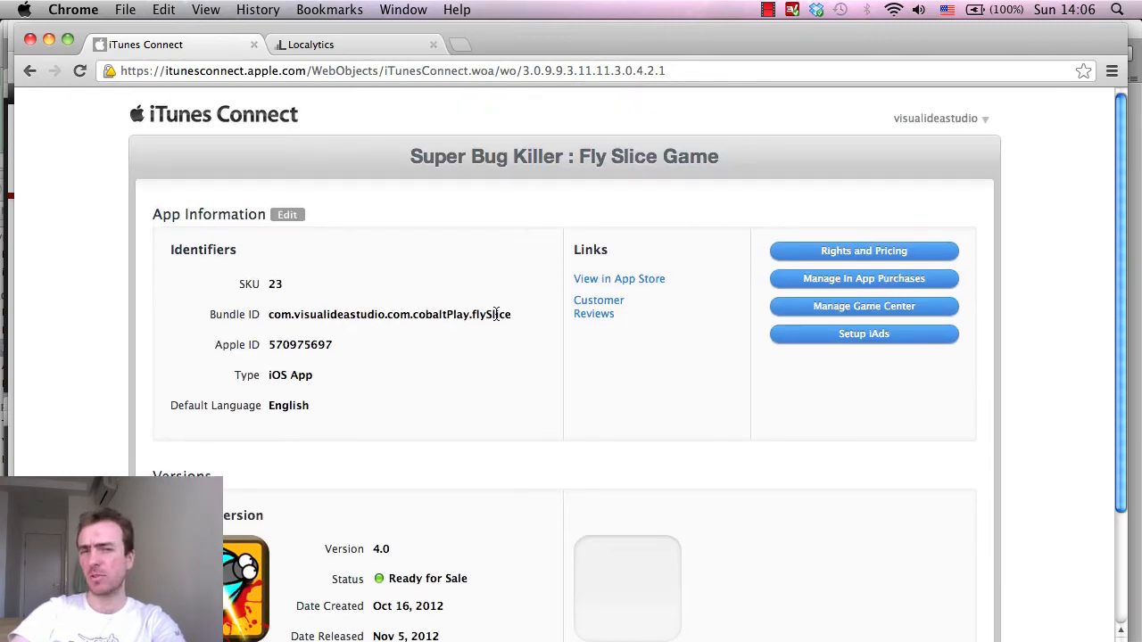
scroll("down", 3)
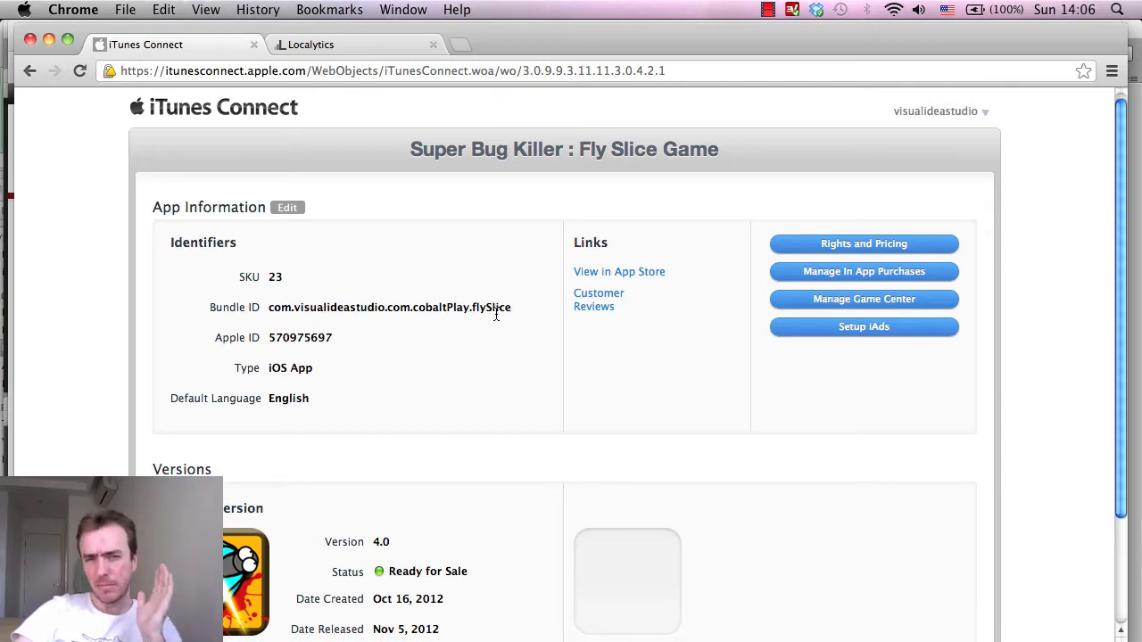
scroll("down", 3)
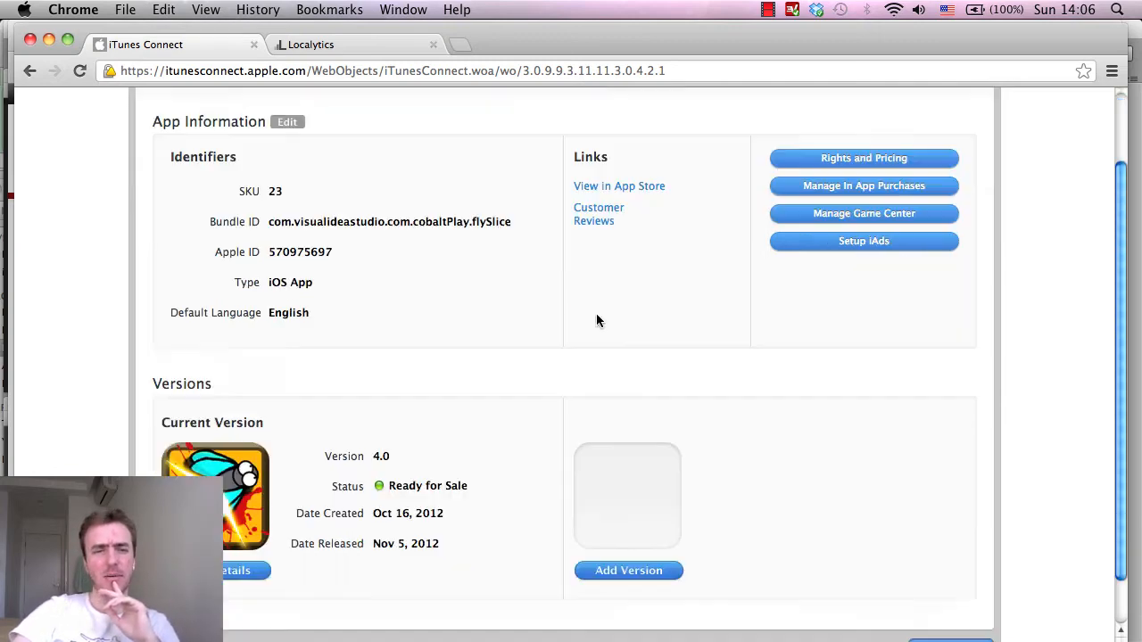
scroll("down", 3)
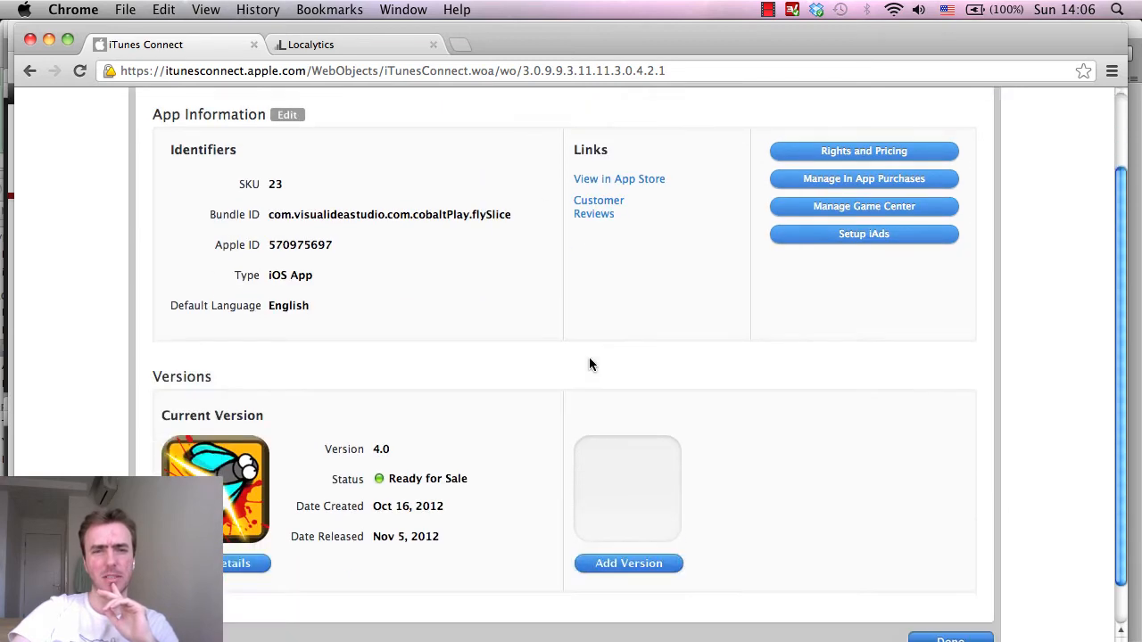
scroll("up", 3)
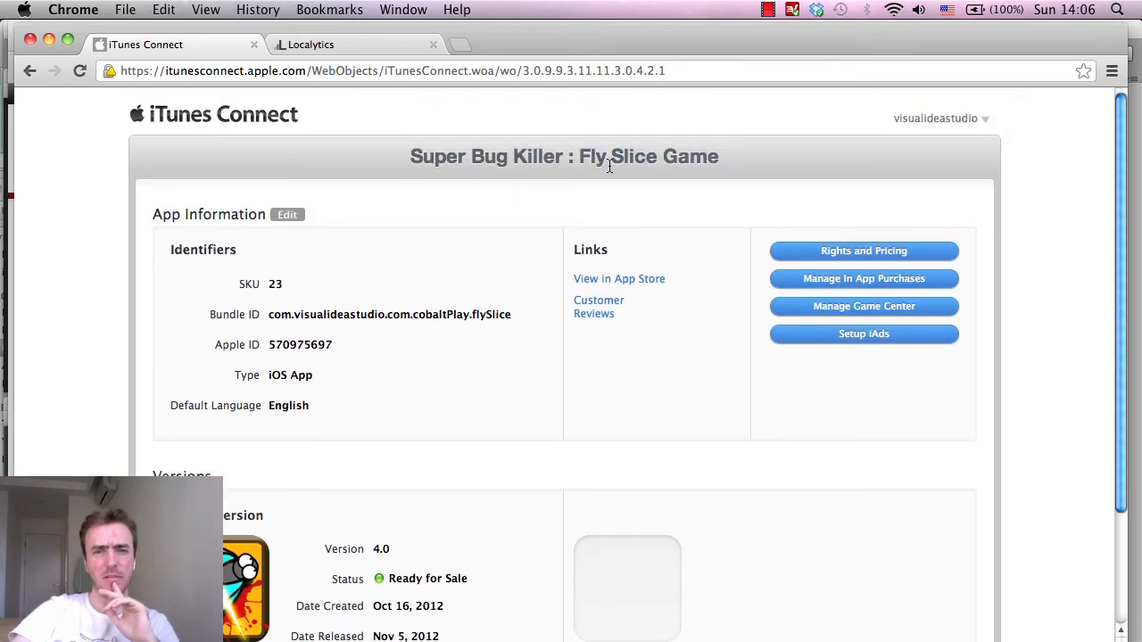
scroll("down", 3)
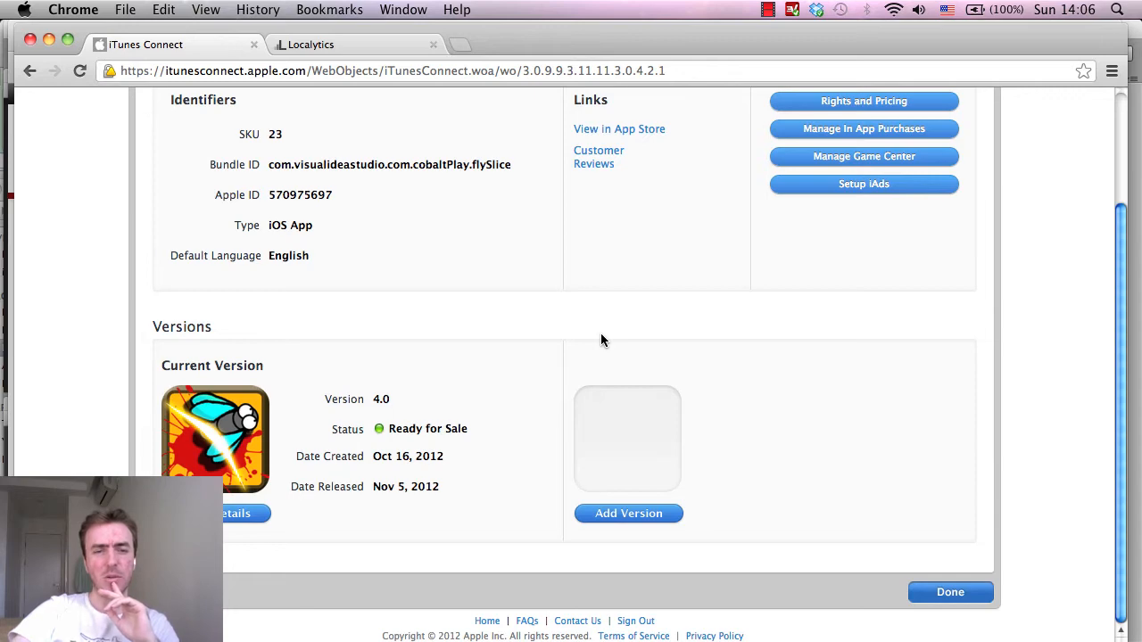
mouse_move(333, 398)
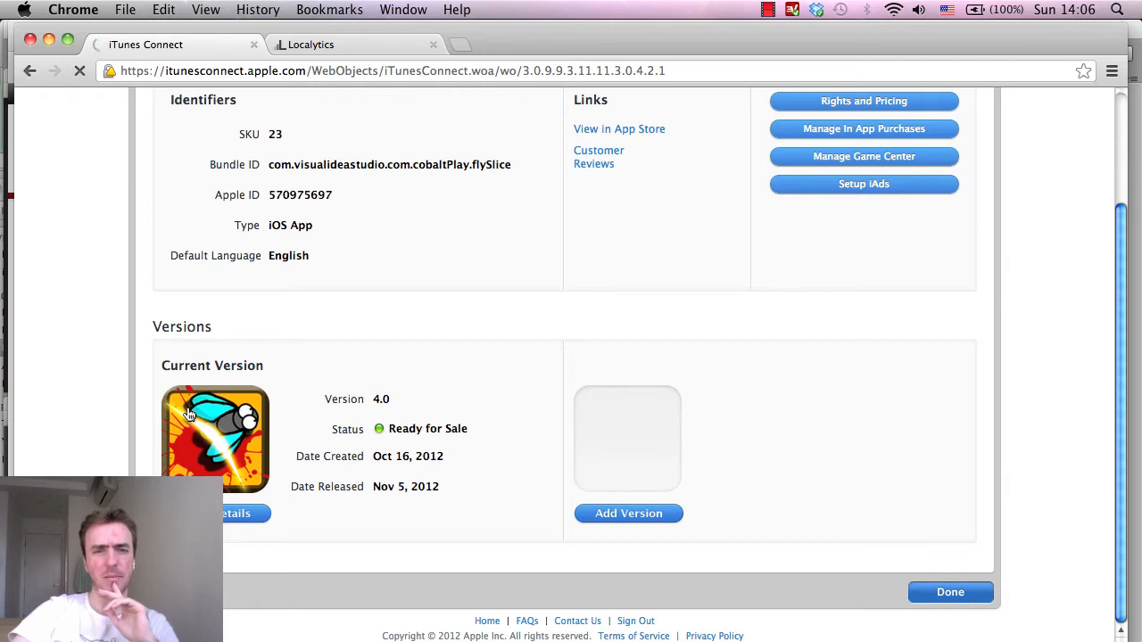
mouse_move(226, 457)
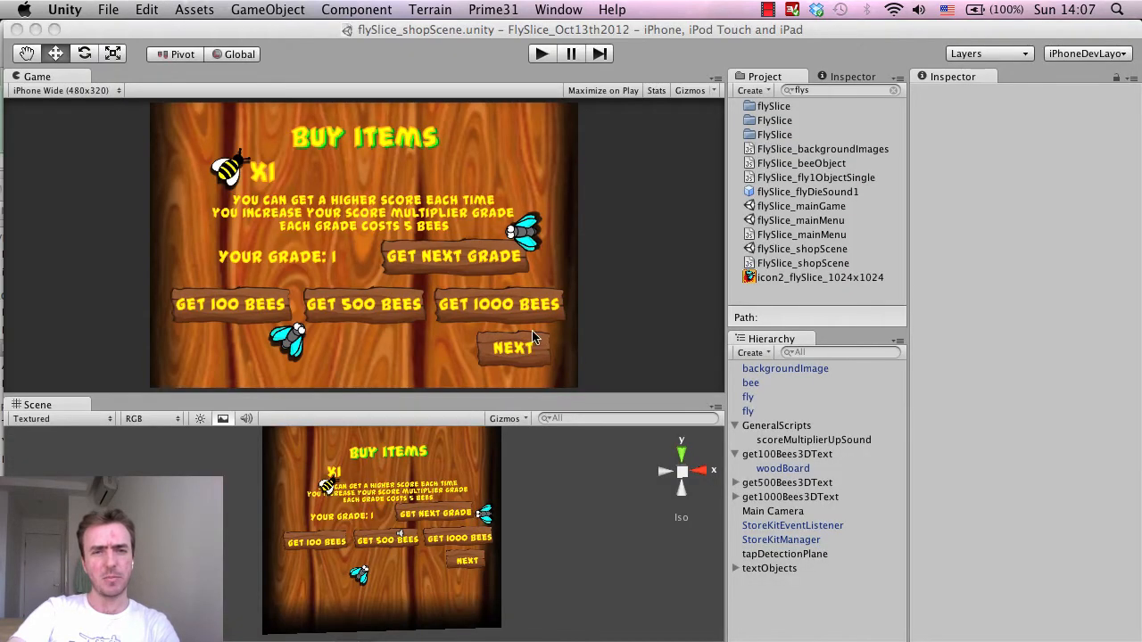
mouse_move(179, 298)
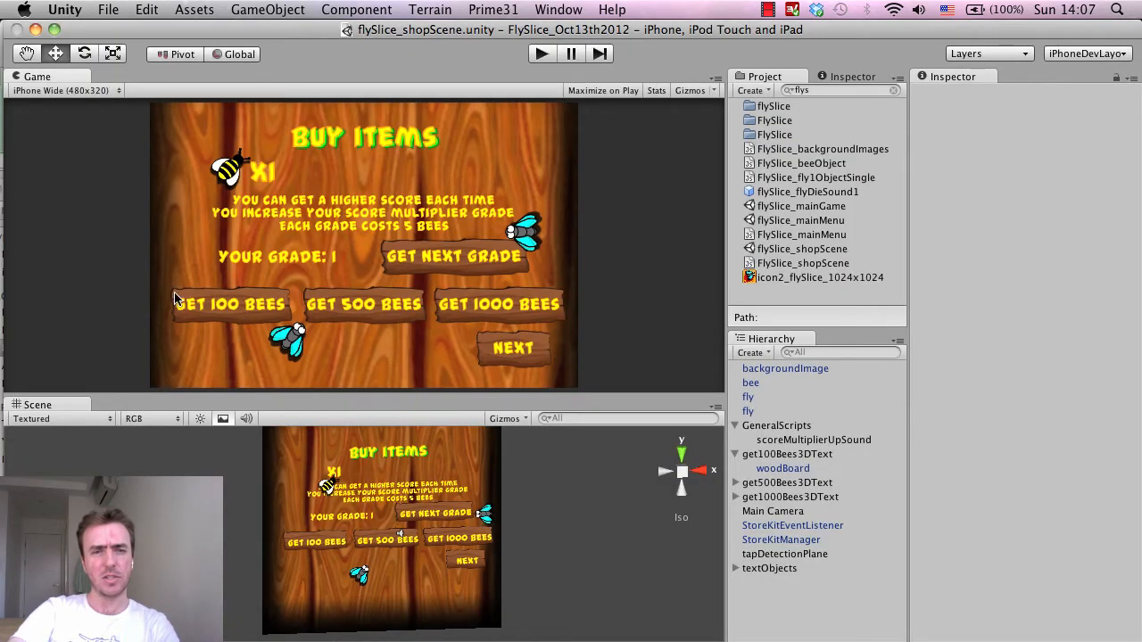
mouse_move(386, 314)
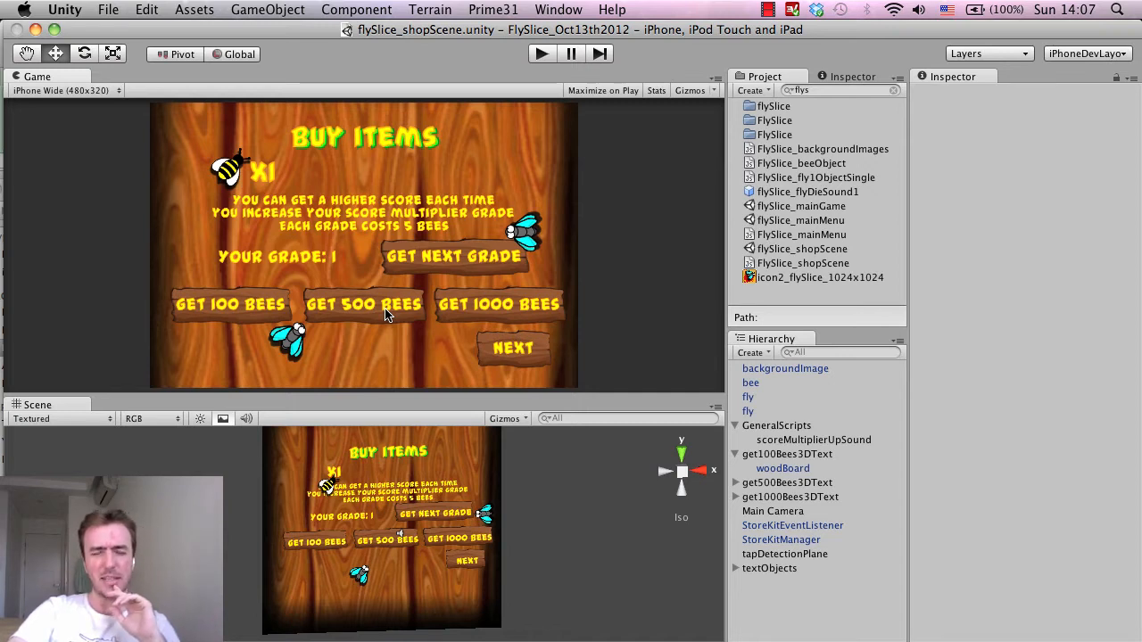
mouse_move(379, 308)
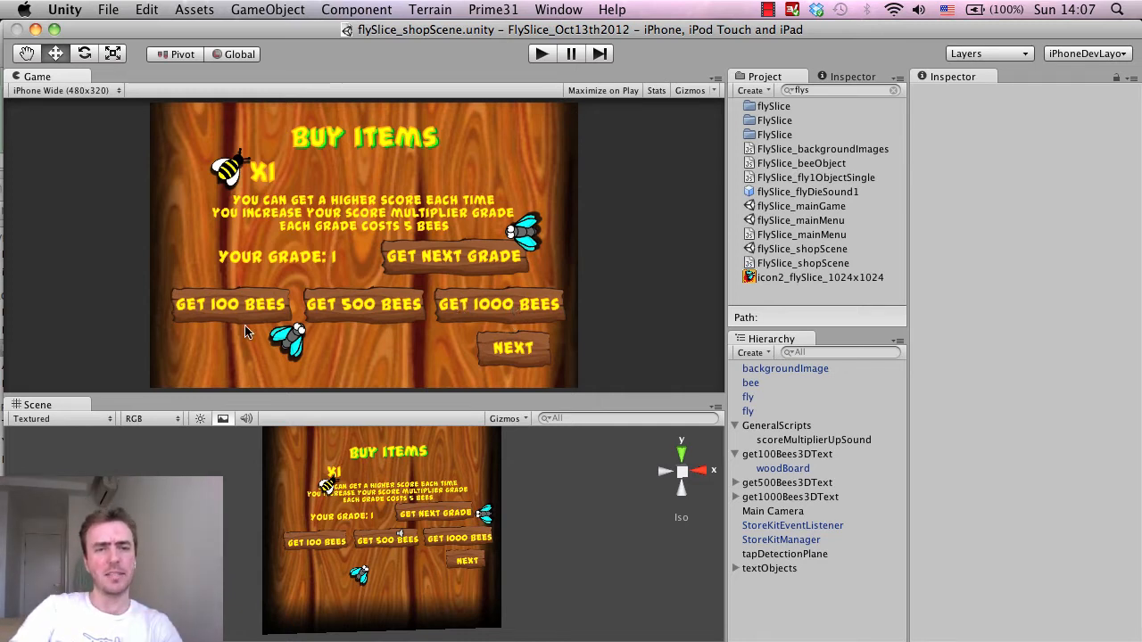
mouse_move(228, 335)
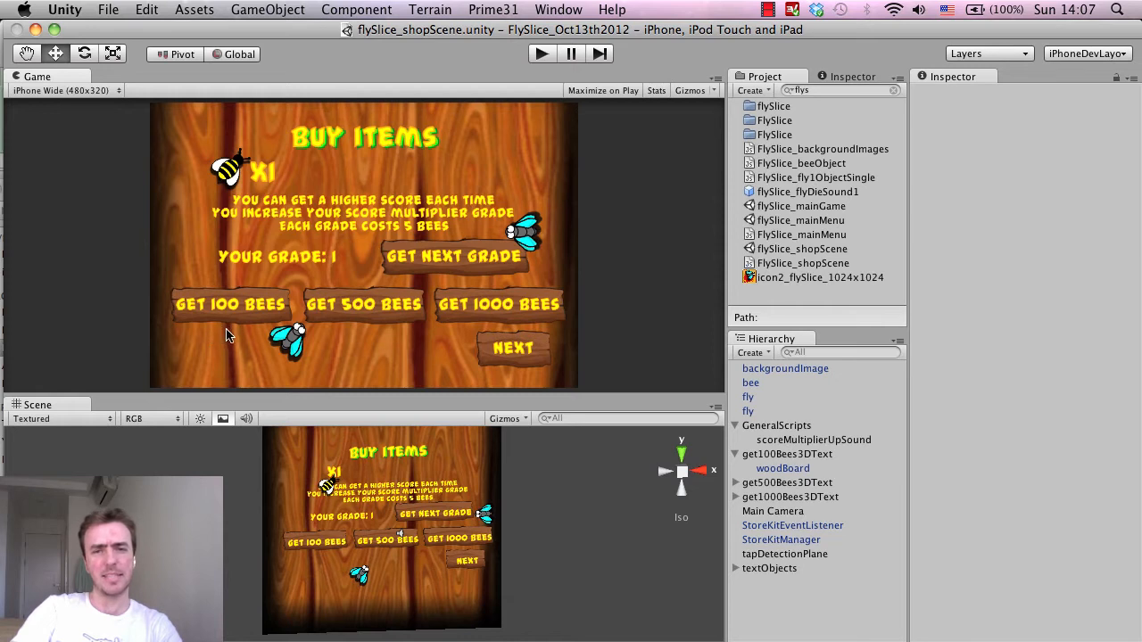
mouse_move(490, 329)
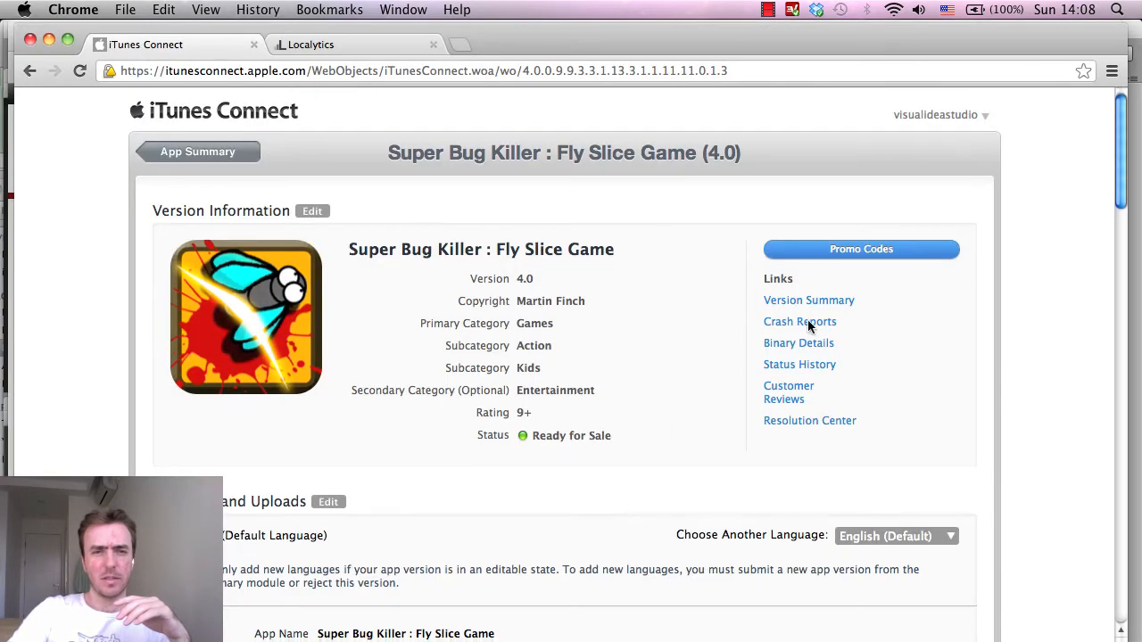
scroll("down", 3)
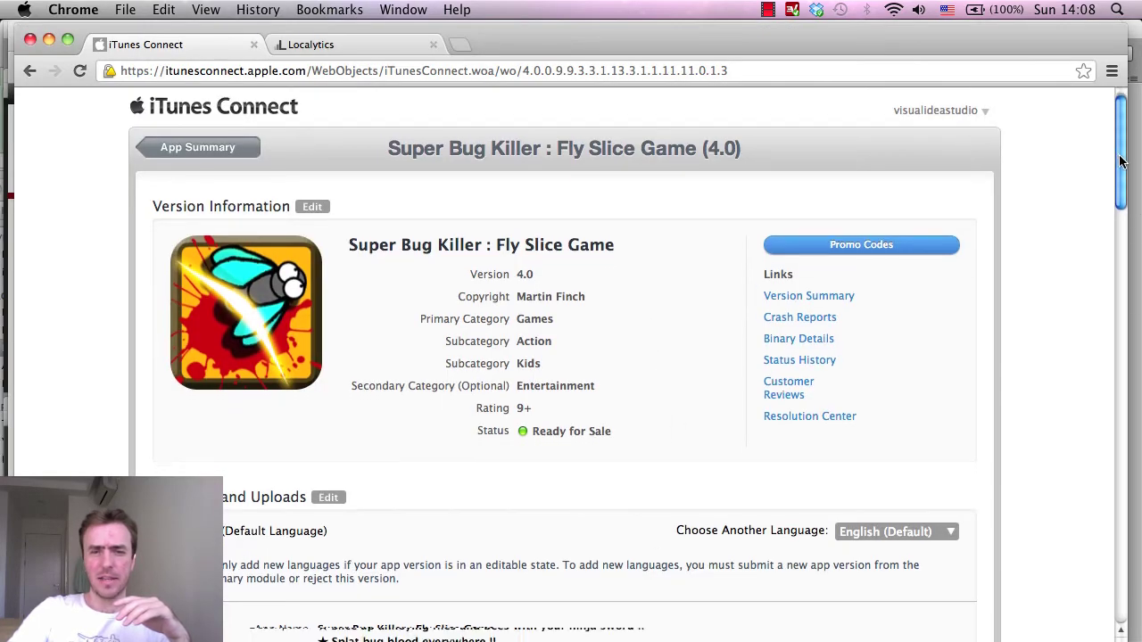
scroll("down", 3)
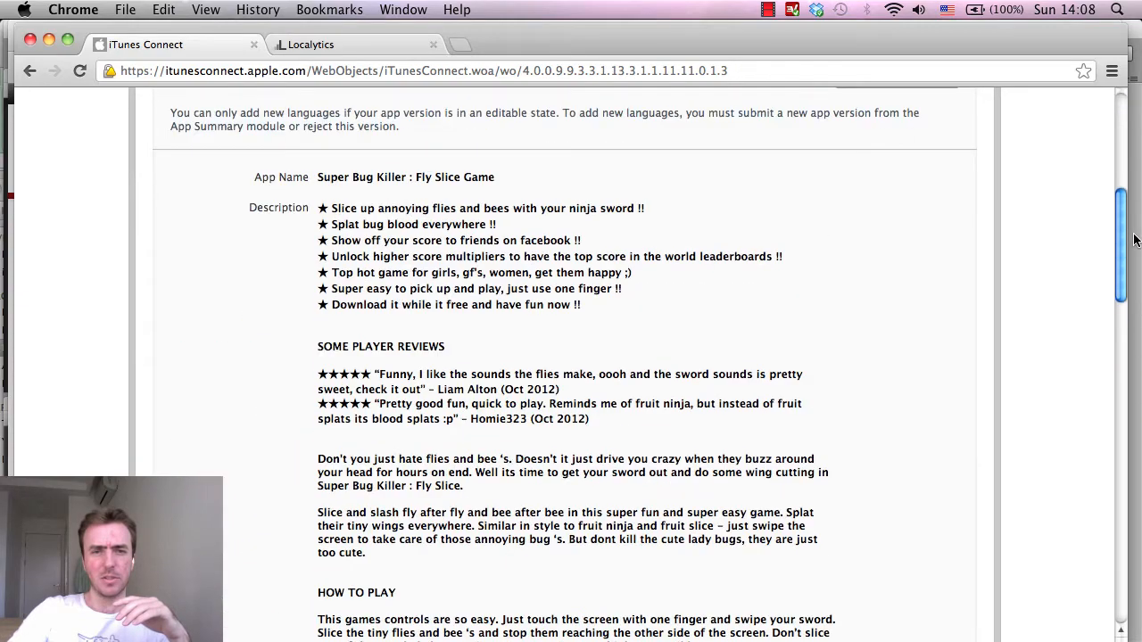
scroll("down", 3)
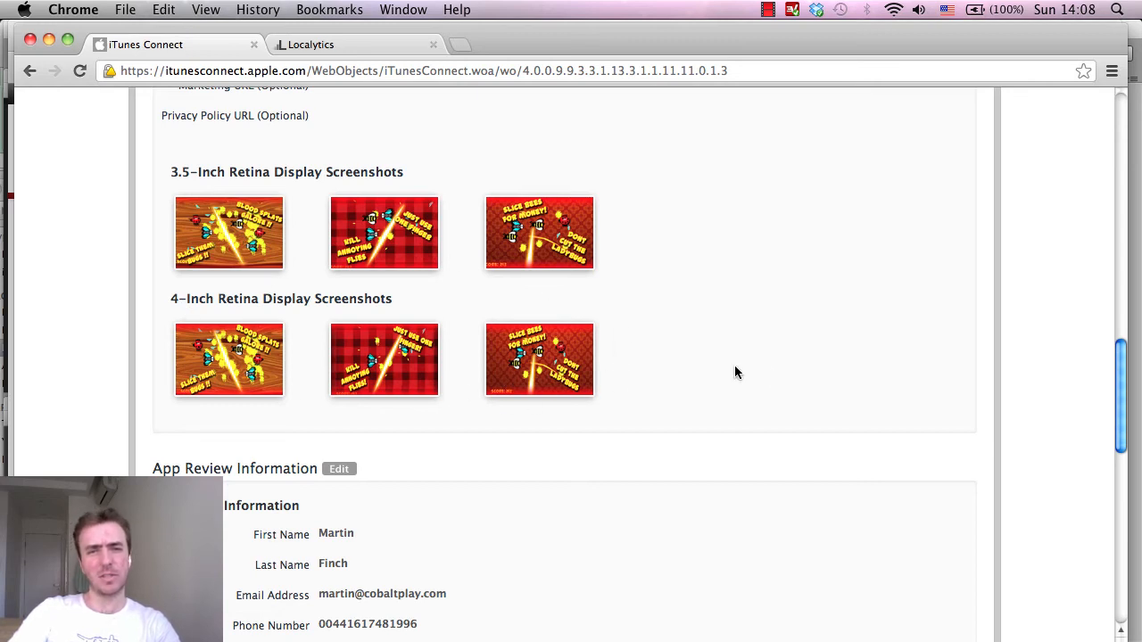
mouse_move(400, 233)
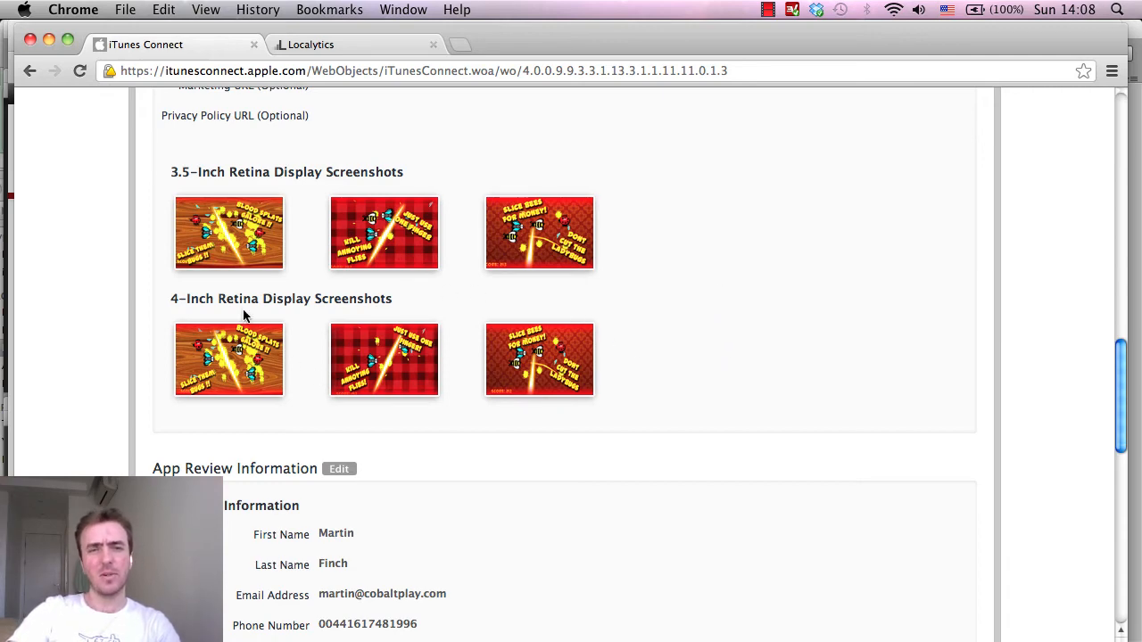
scroll("down", 3)
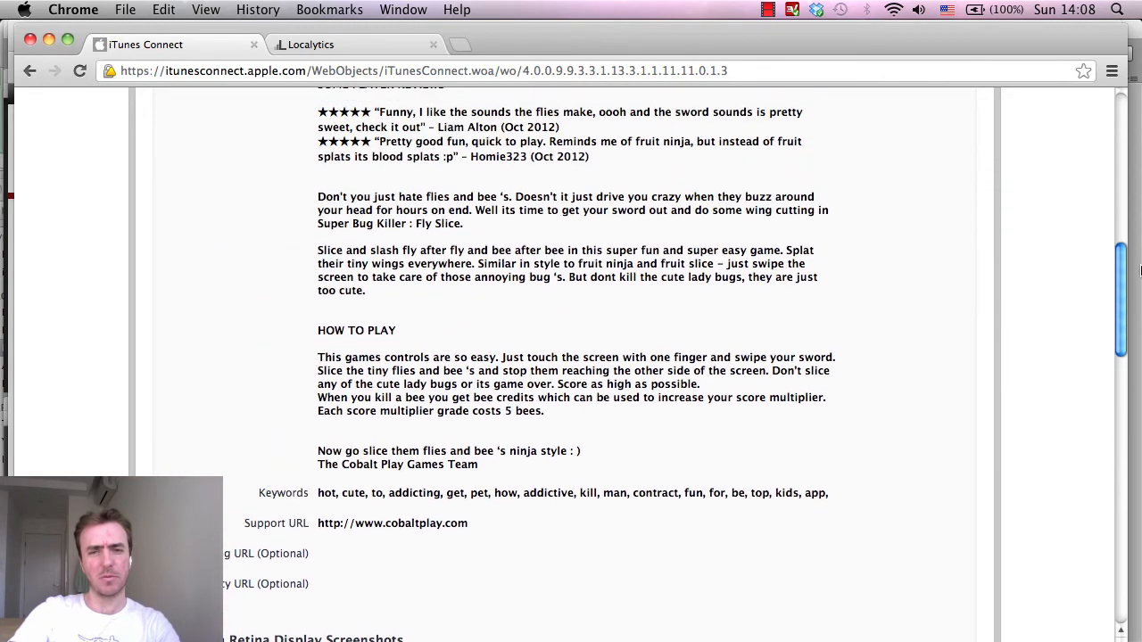
scroll("down", 3)
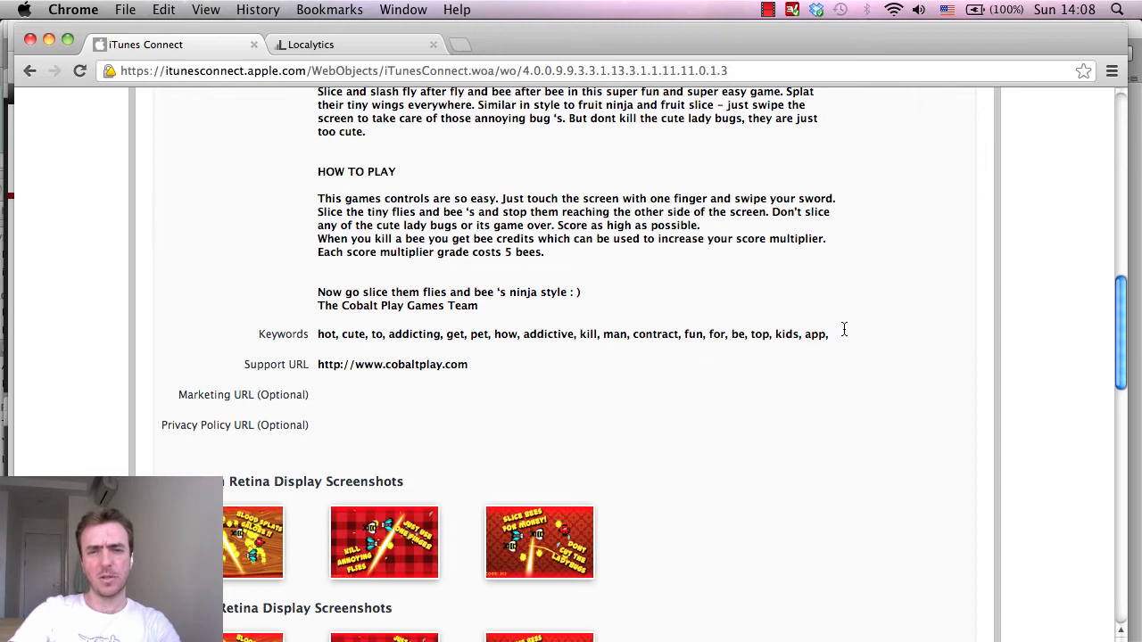
left_click_drag(318, 333, 828, 333)
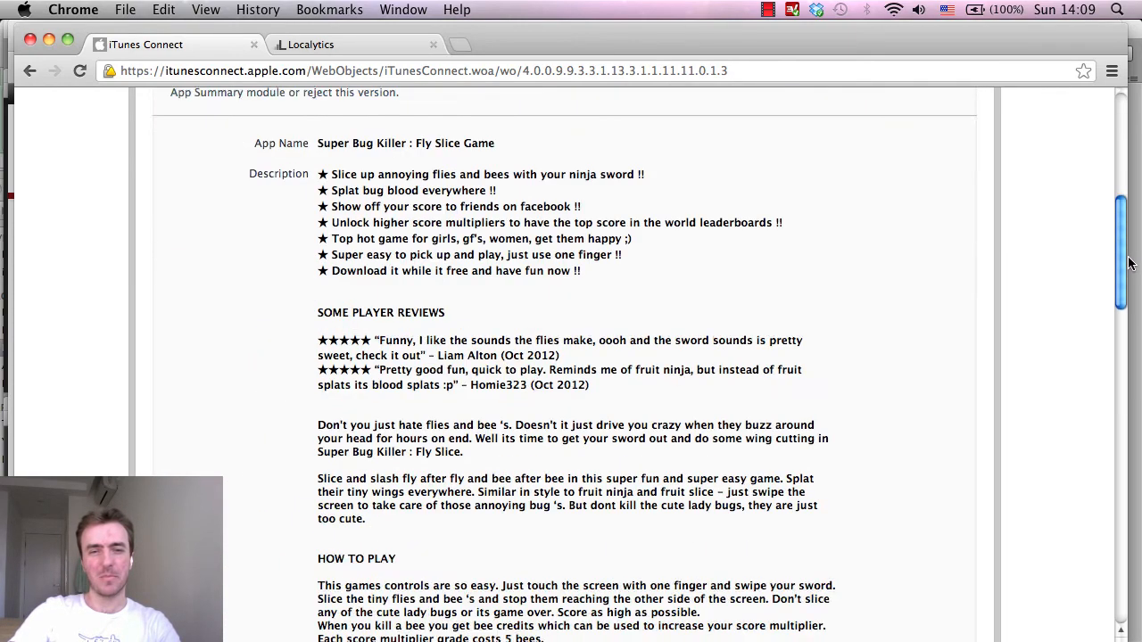
scroll("down", 3)
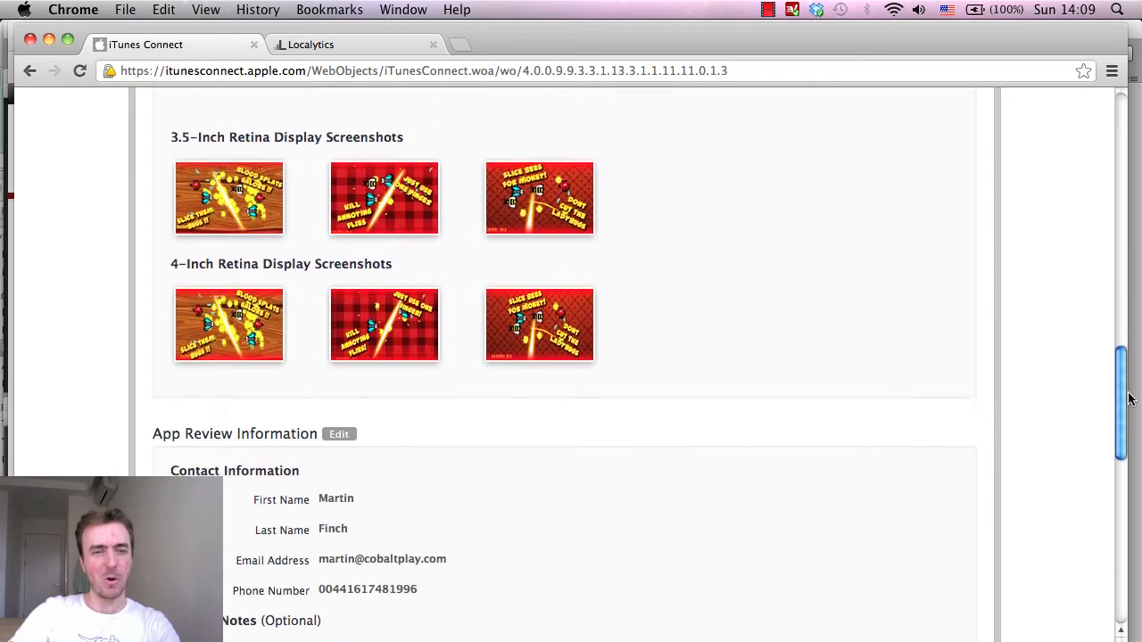
scroll("up", 3)
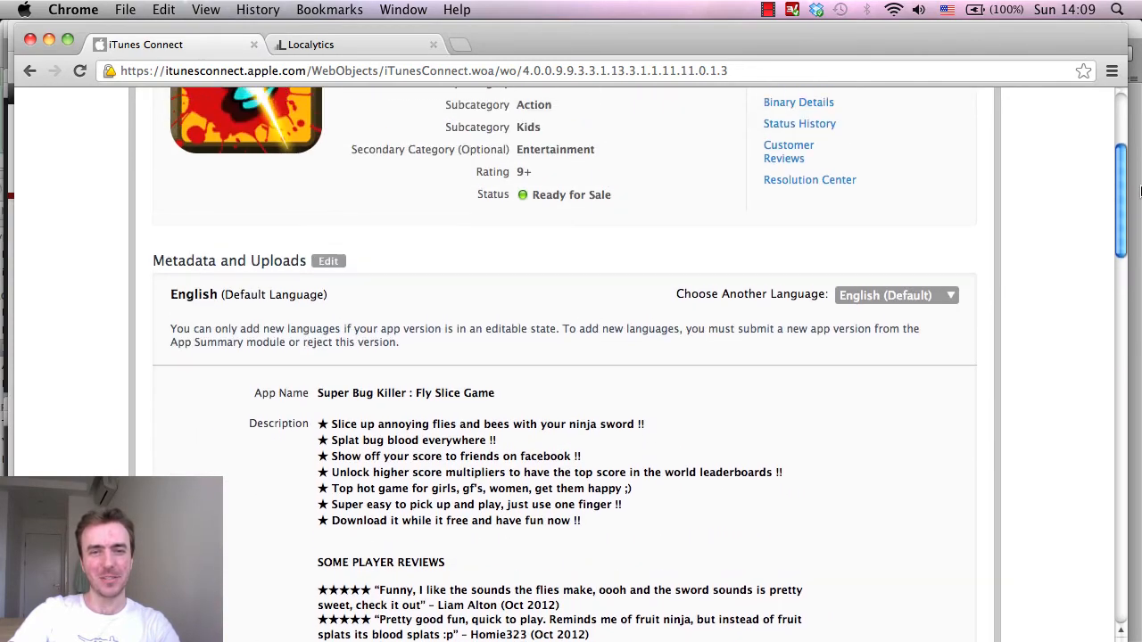
scroll("down", 3)
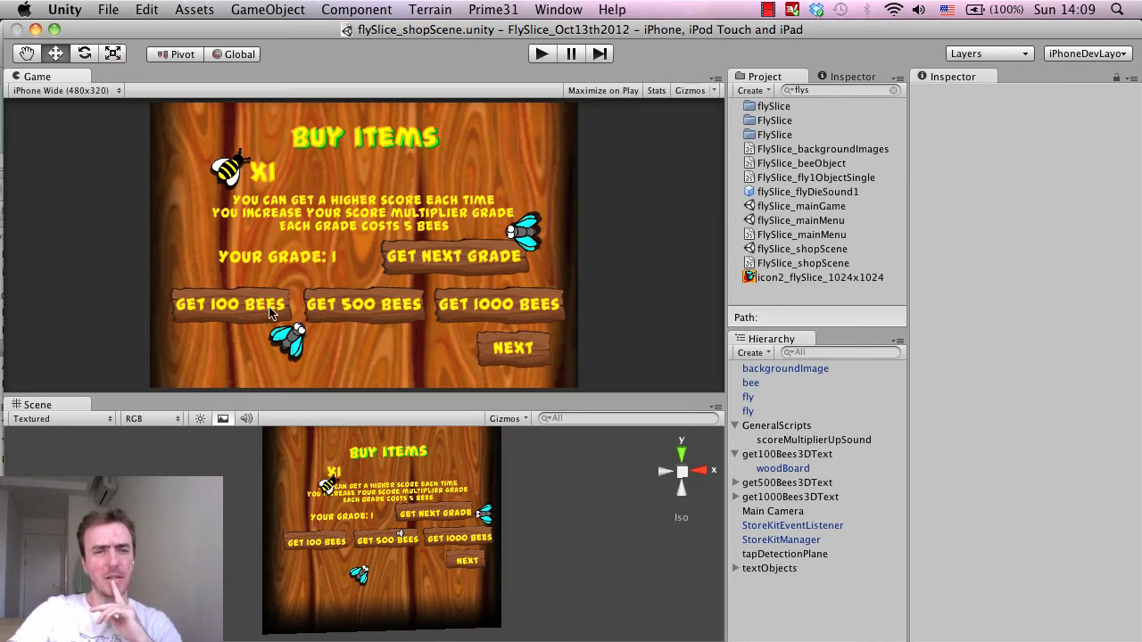
mouse_move(326, 511)
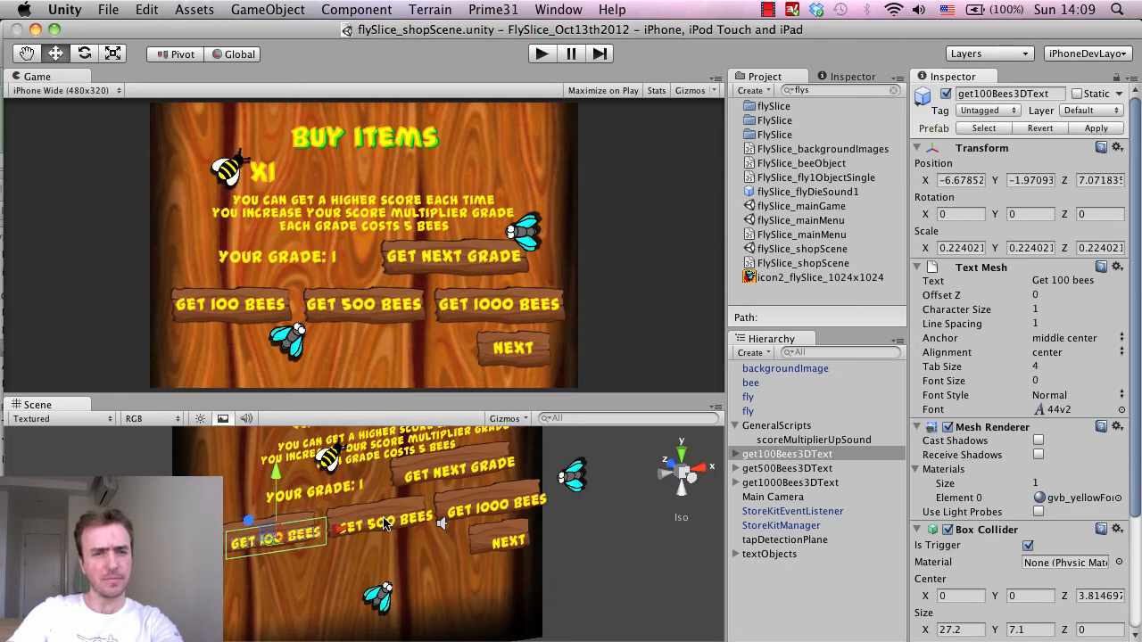
mouse_move(515, 340)
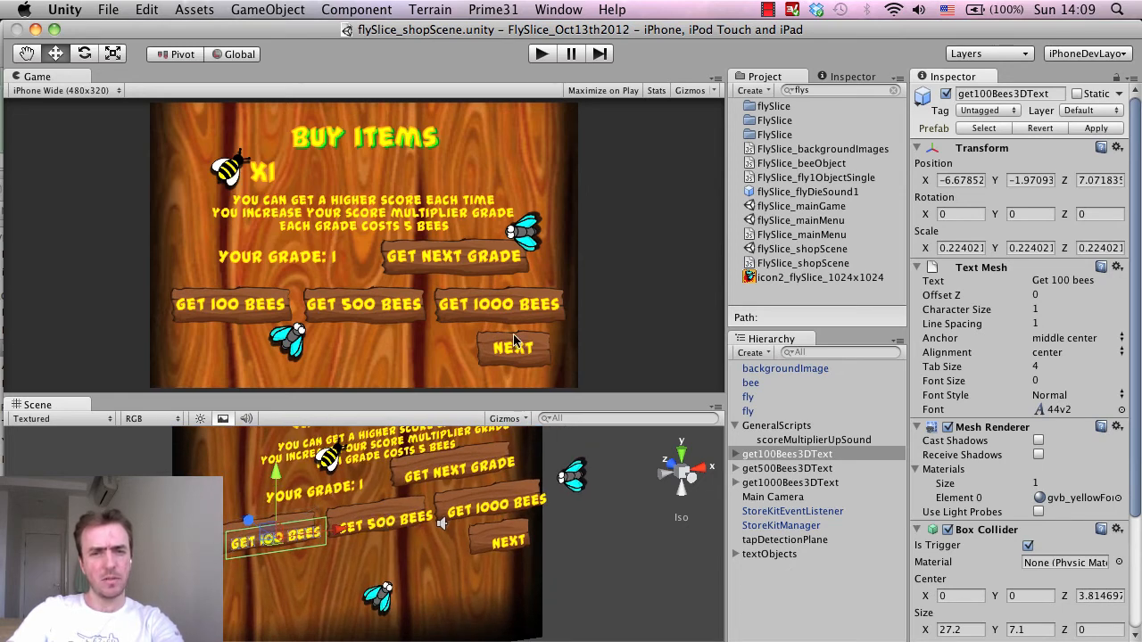
mouse_move(443, 304)
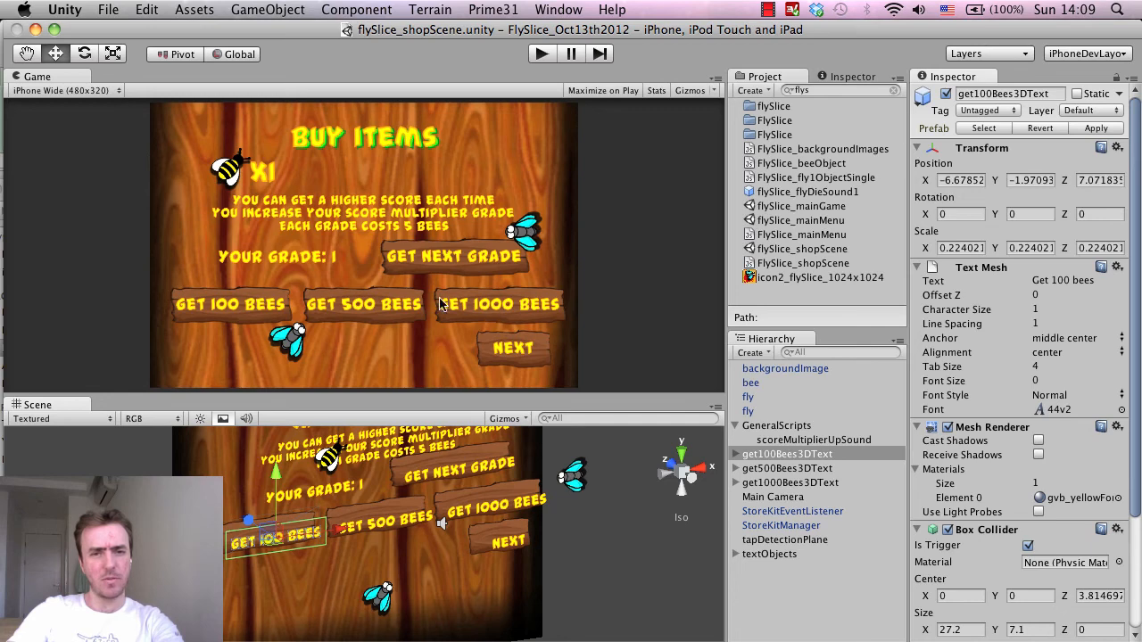
mouse_move(328, 195)
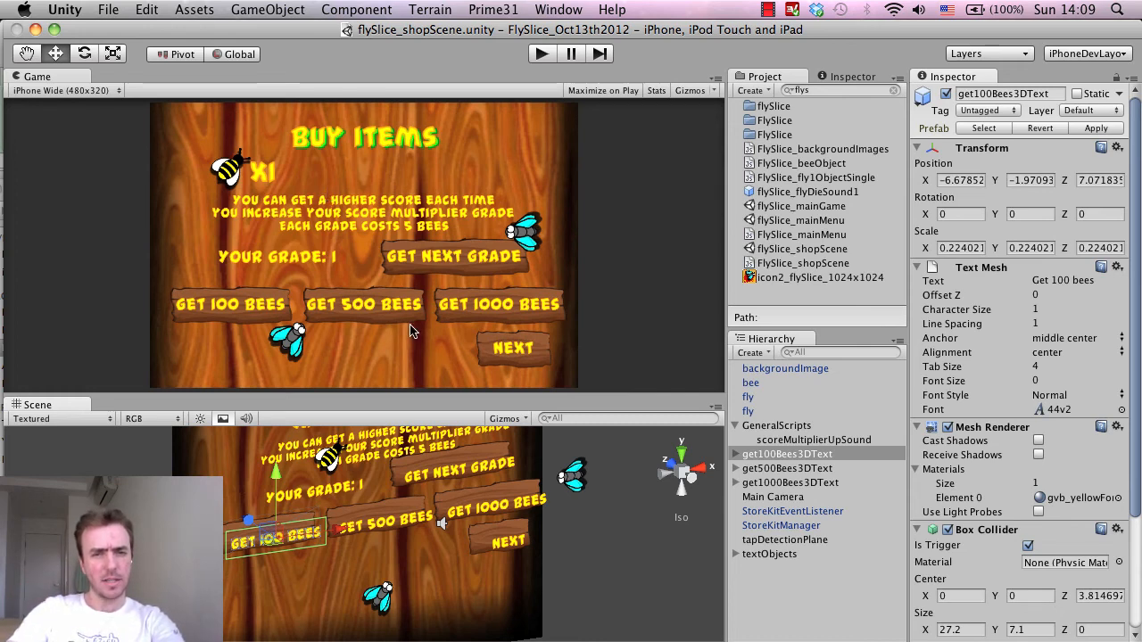
mouse_move(388, 323)
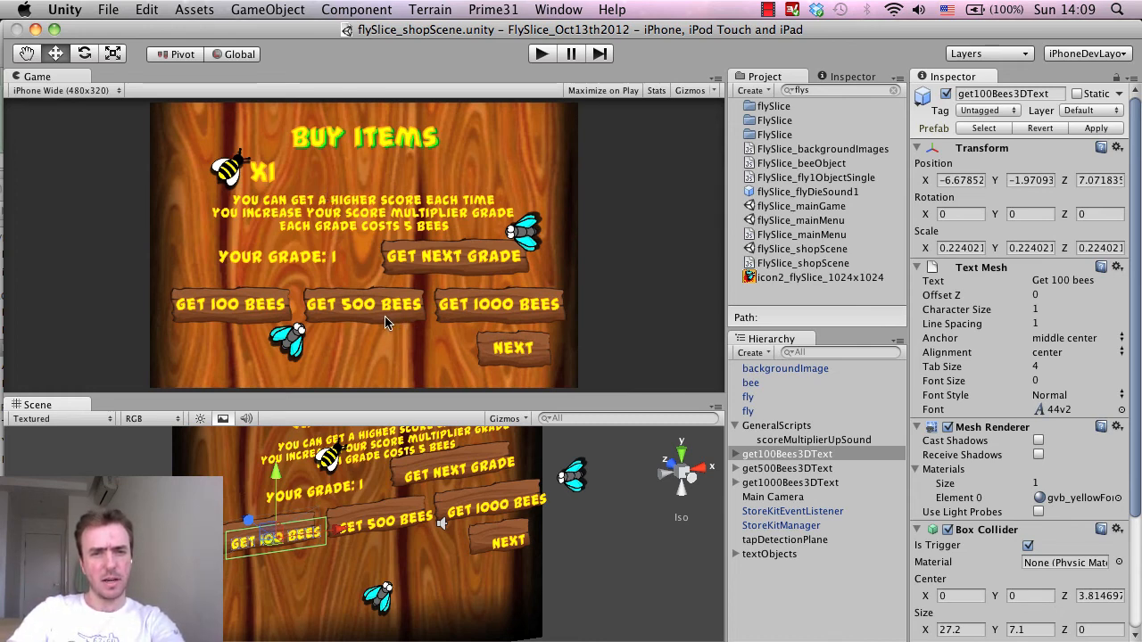
mouse_move(361, 475)
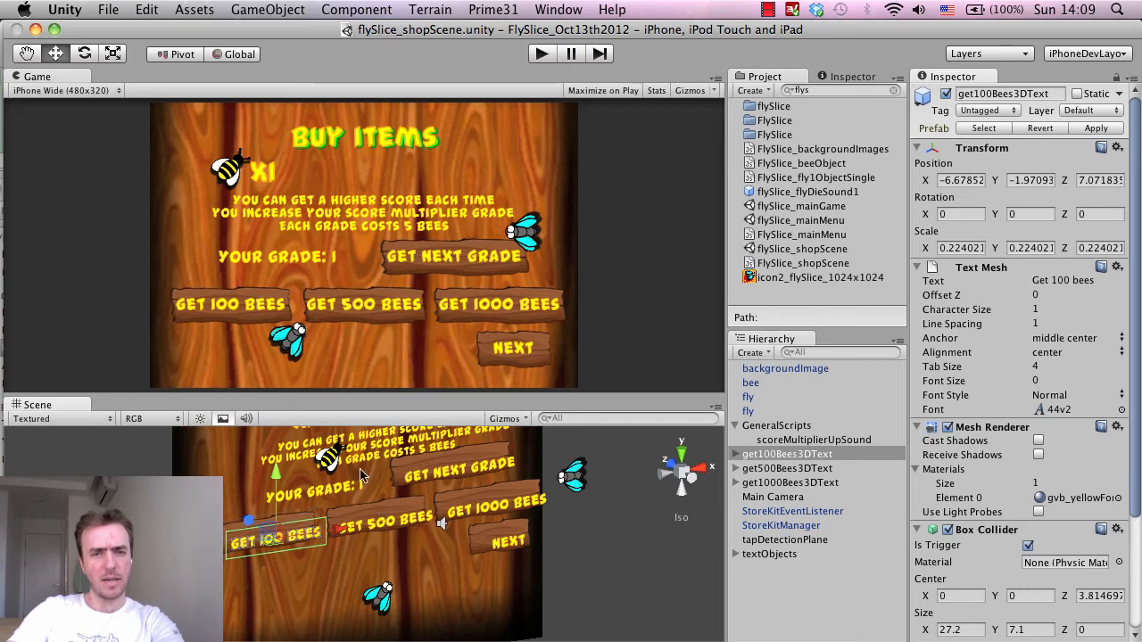
mouse_move(361, 496)
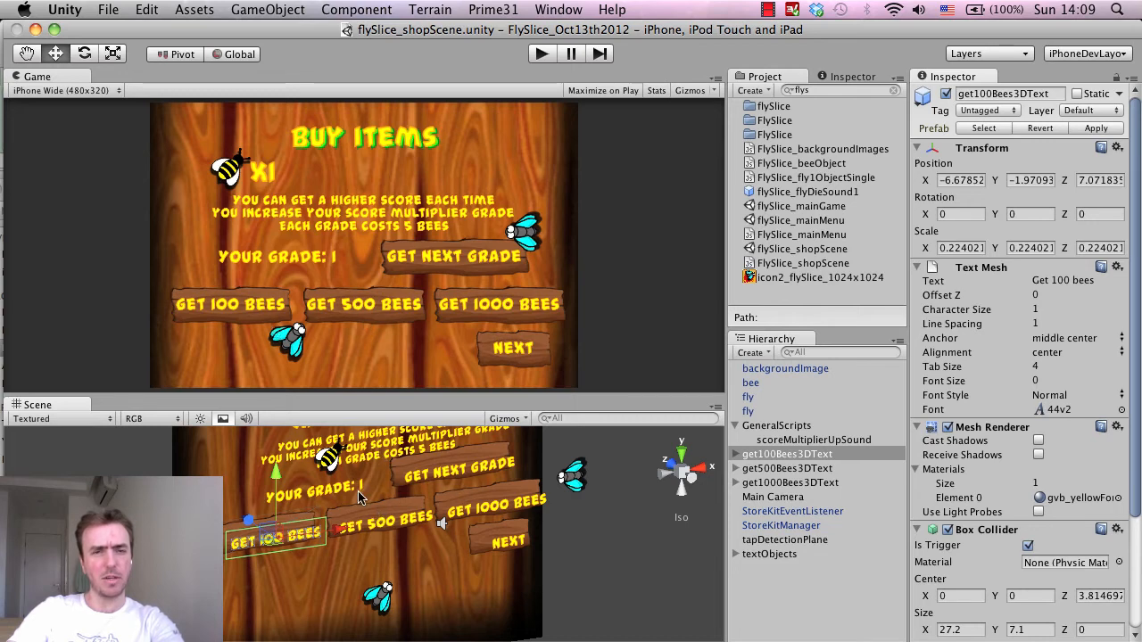
mouse_move(836, 431)
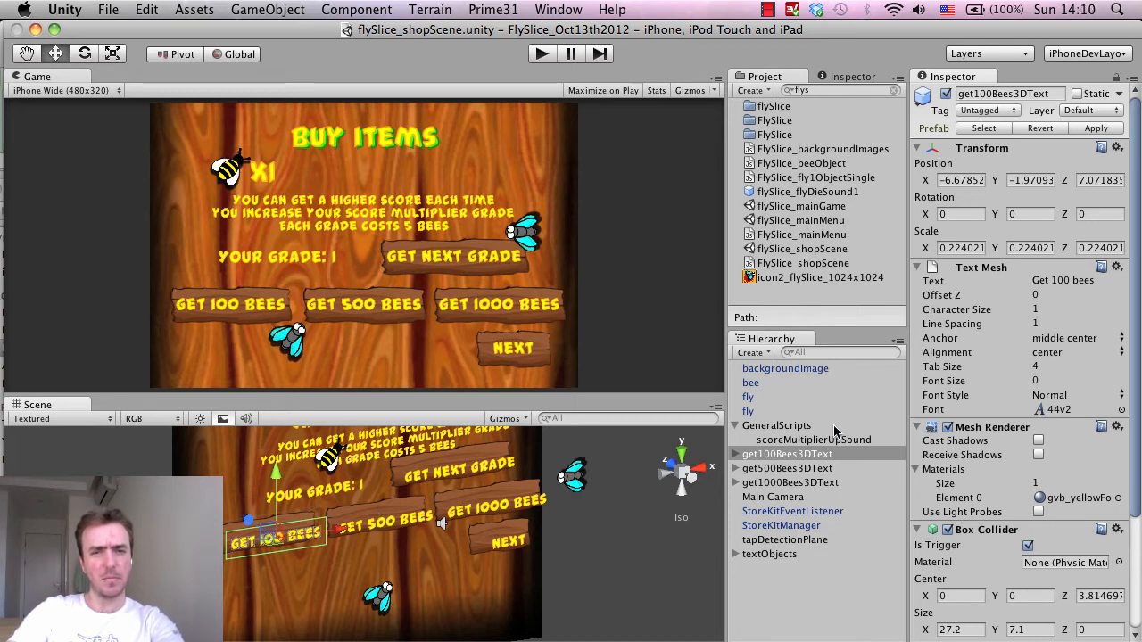
- Inspect the get100Bees3DText and get500Bees3DText objects' text mesh and collider settings
left_click(791, 454)
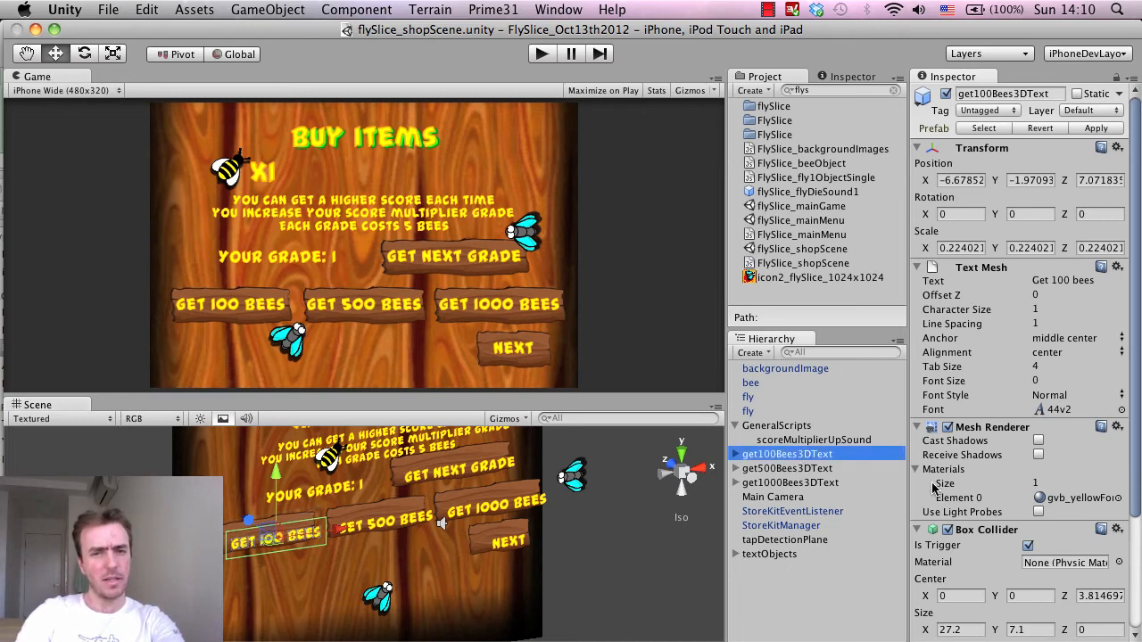
left_click(787, 468)
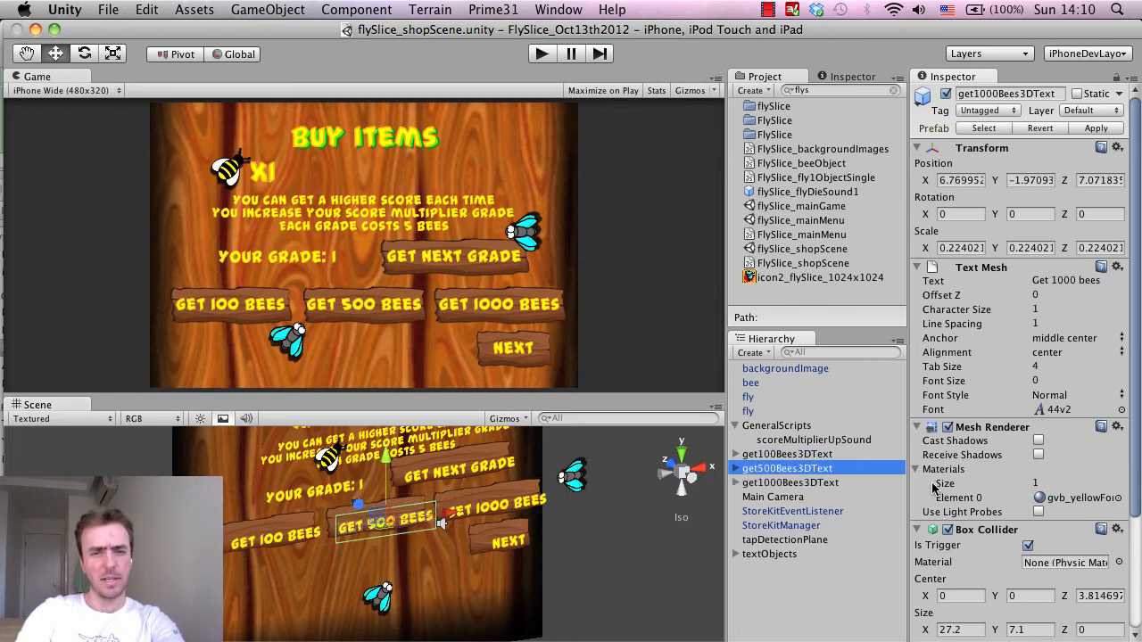
left_click(791, 453)
type("get500Bees3DText")
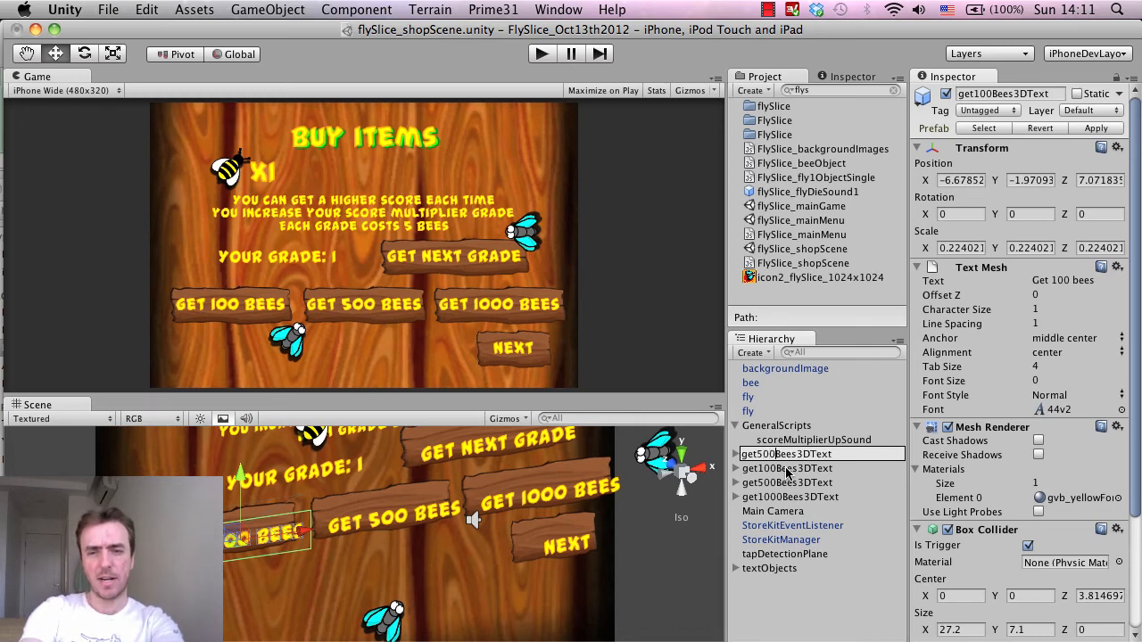
- Finish naming the duplicated button get5000Bees3DText in the Hierarchy
left_click(788, 496)
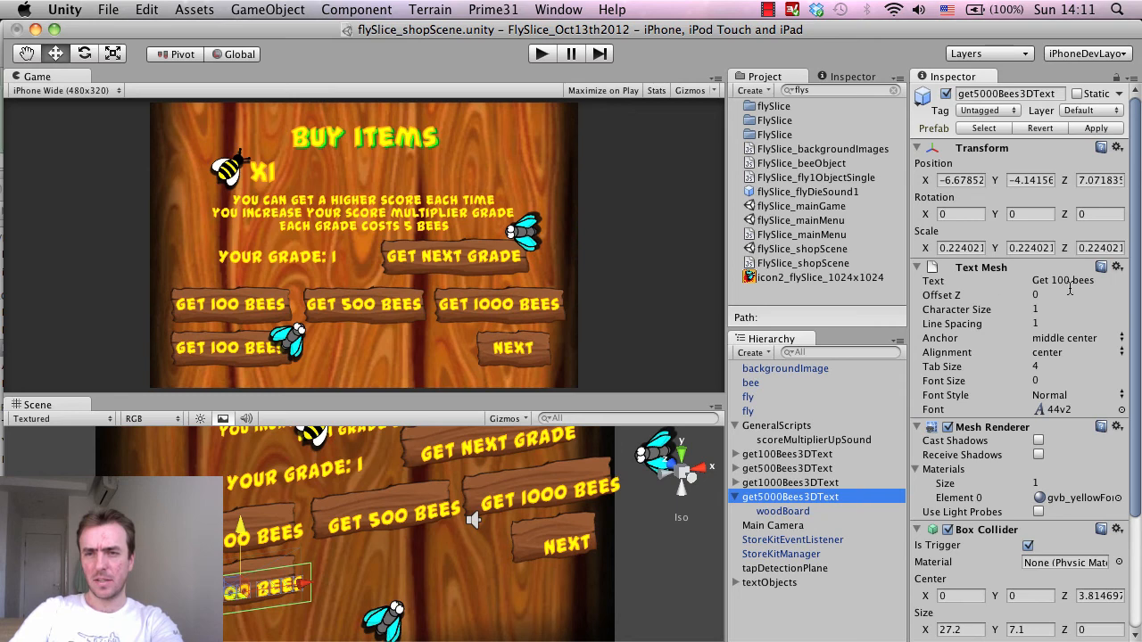
- Change the new button's Text Mesh text to 'Get 5000 bees'
left_click(1062, 280)
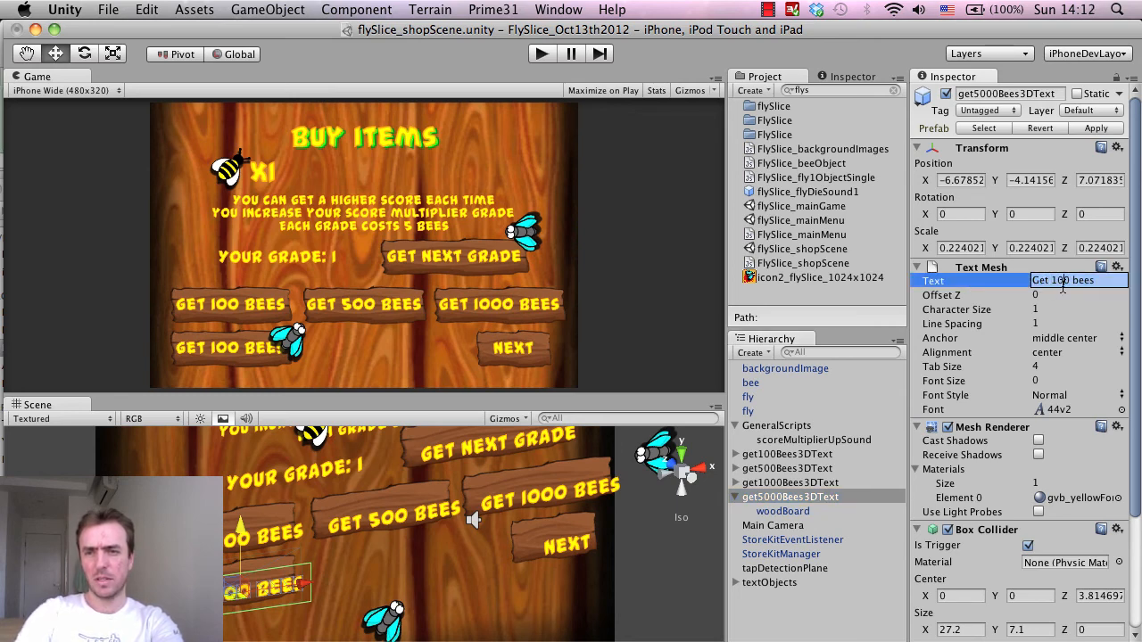
key("backspace")
type("50")
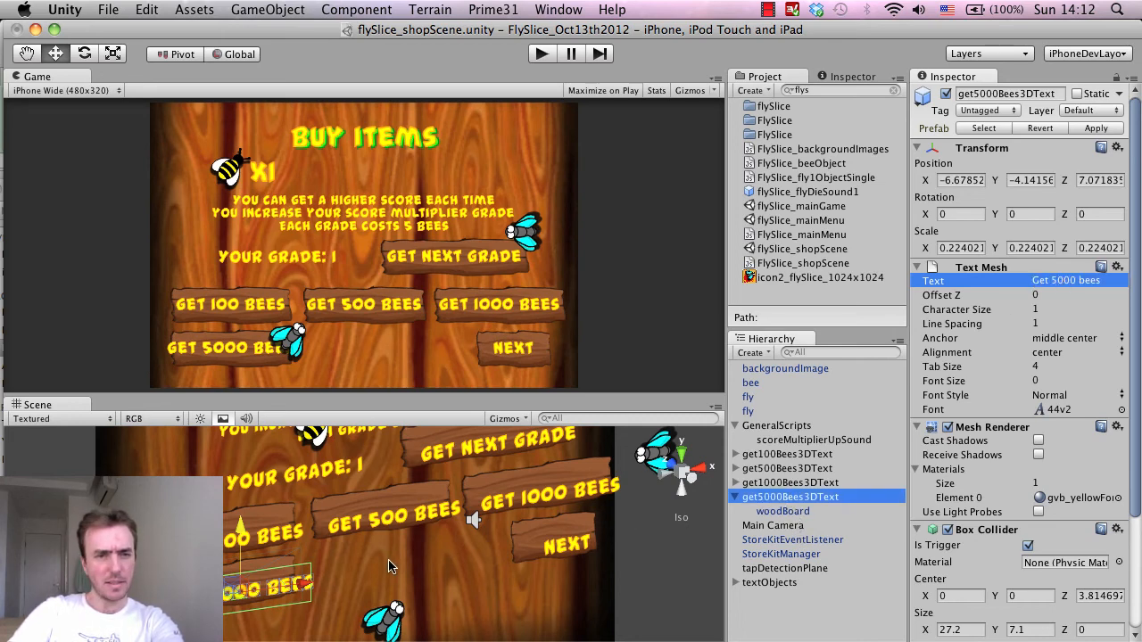
mouse_move(399, 552)
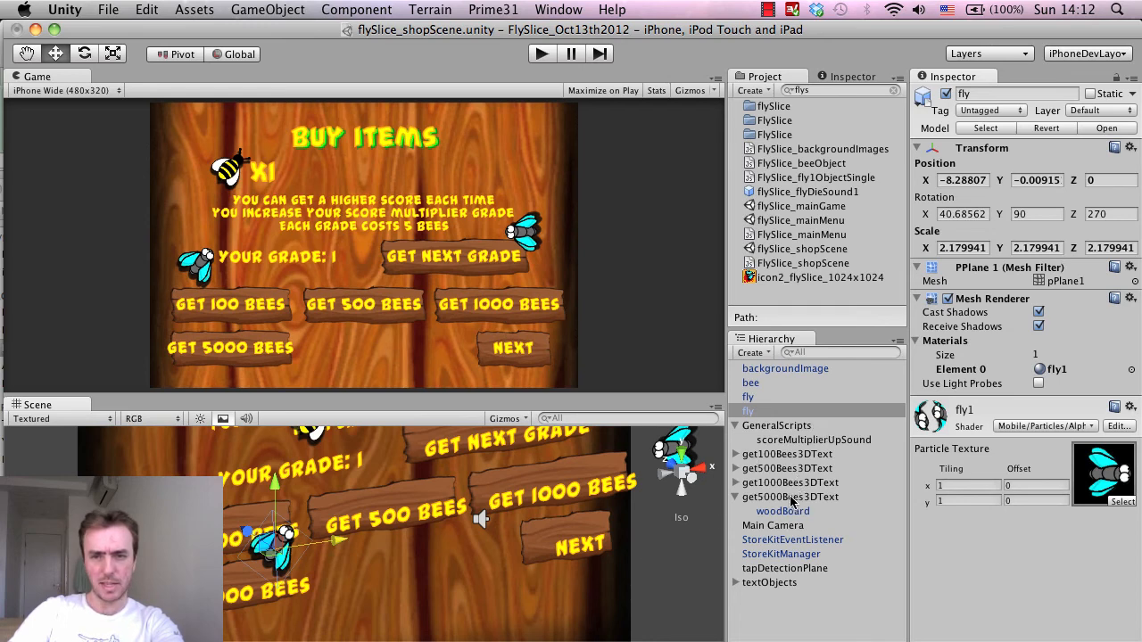
- Select get5000Bees3DText and shrink its label to fit the wooden board
left_click(790, 496)
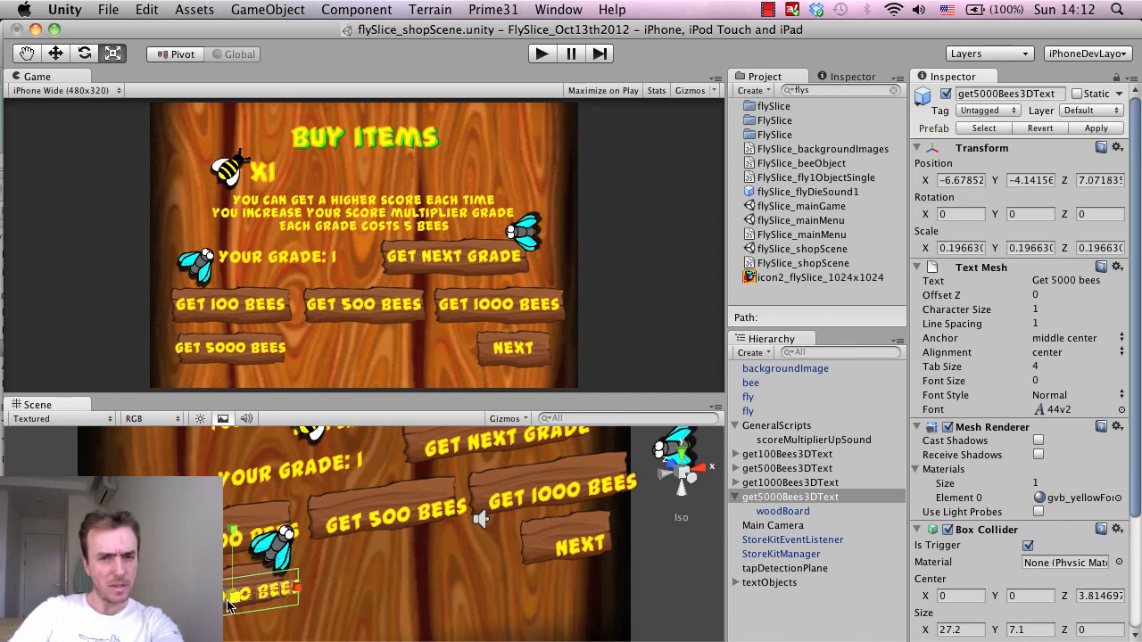
left_click(782, 511)
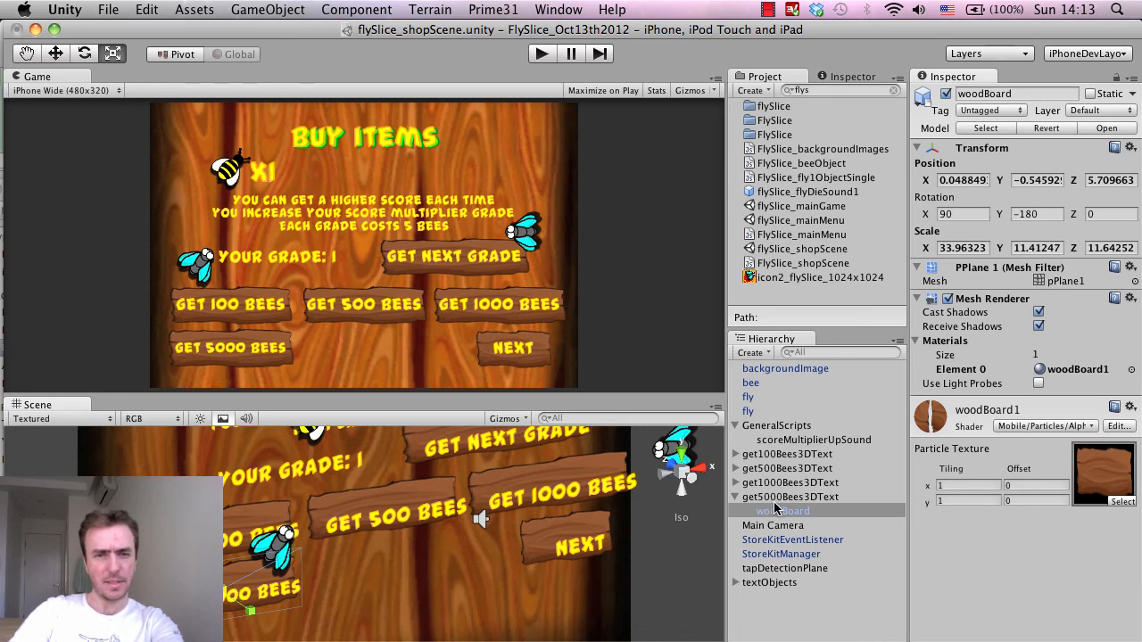
- Select buyItems3DText and move the Buy Items title slightly upward
left_click(783, 510)
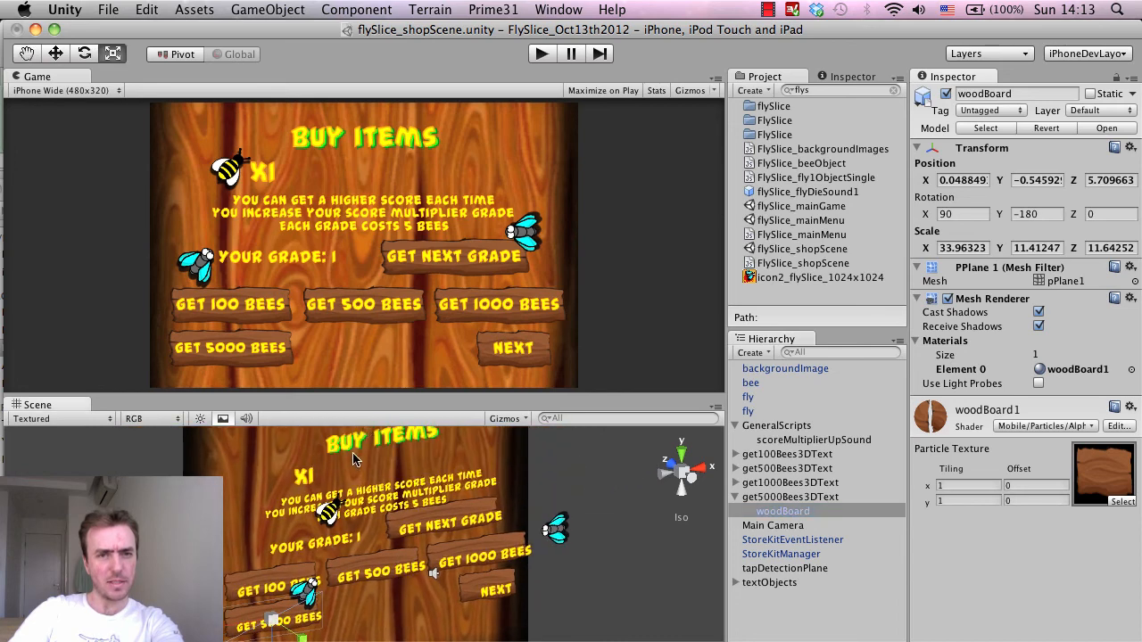
left_click(389, 441)
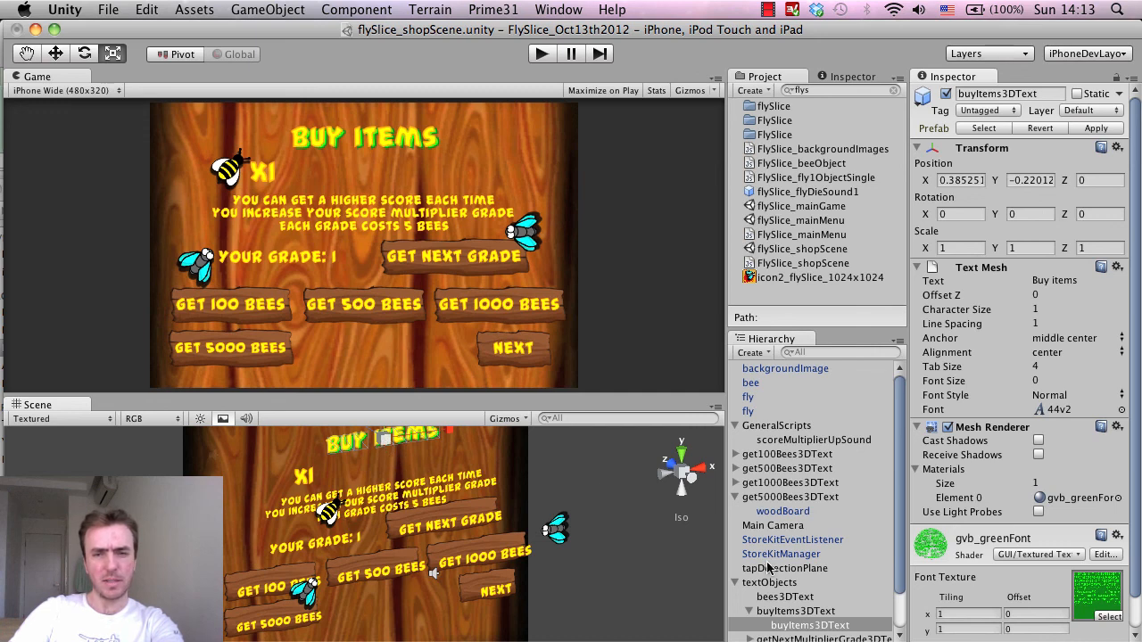
left_click(810, 585)
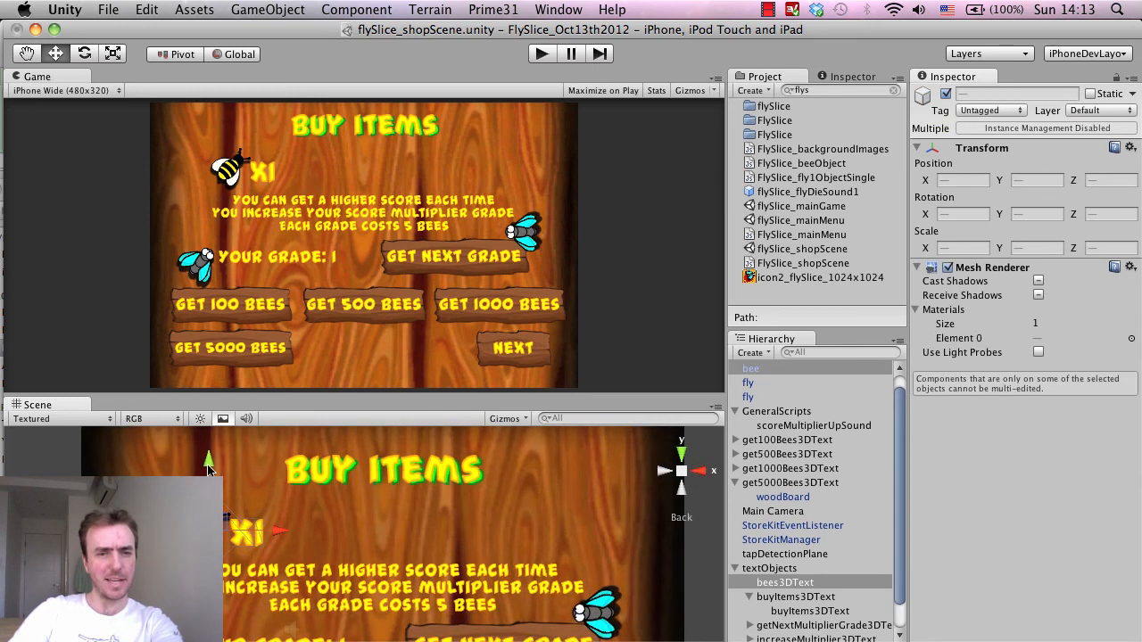
mouse_move(495, 539)
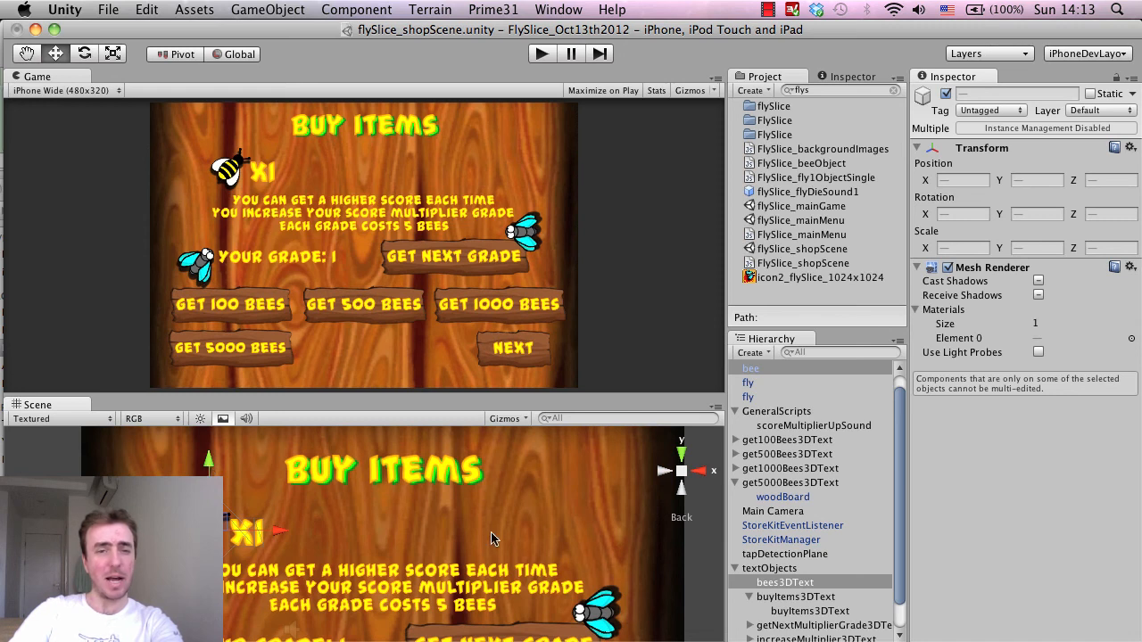
mouse_move(218, 473)
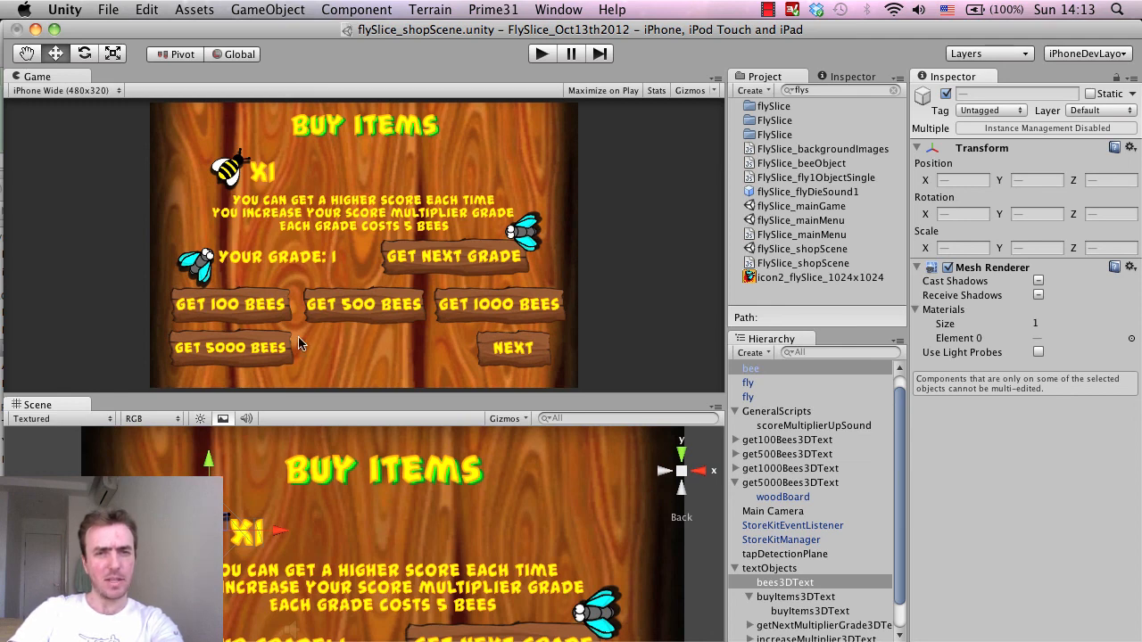
mouse_move(207, 463)
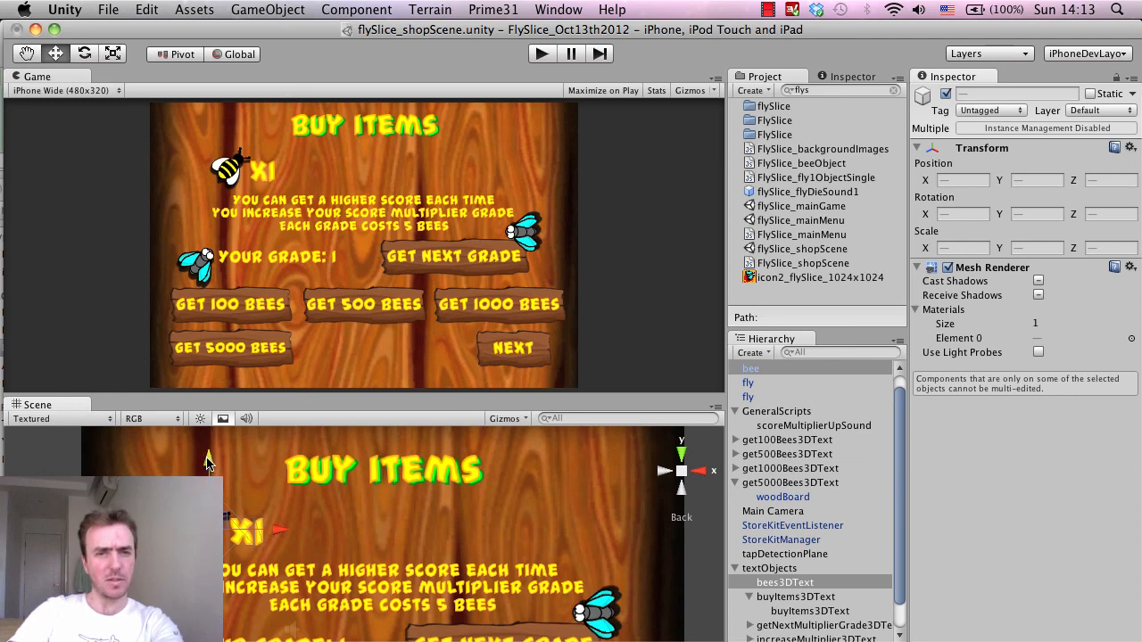